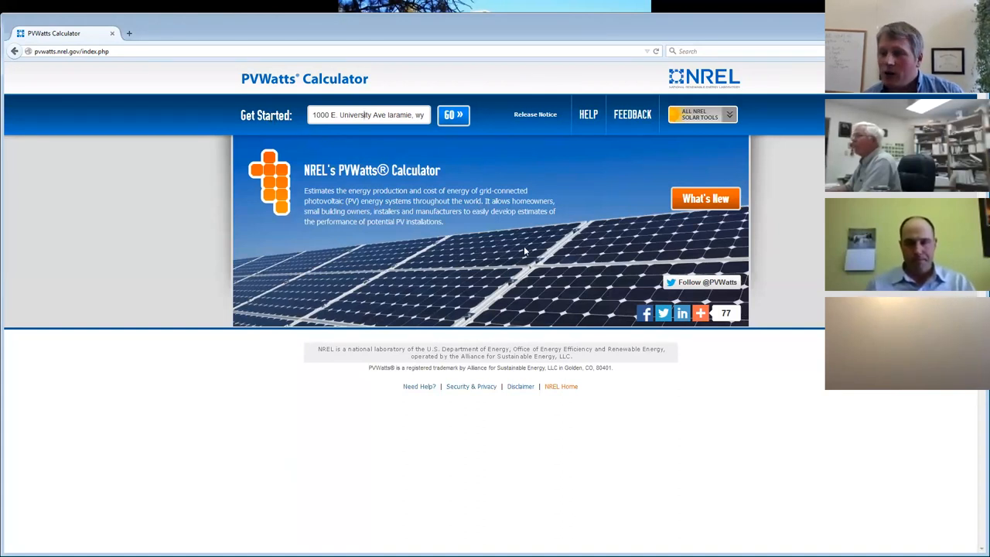
Step: Browse the NREL solar tools list: financial calculators, solar data tools and energy calculators
{"action": "left_click", "coordinate": [701, 115]}
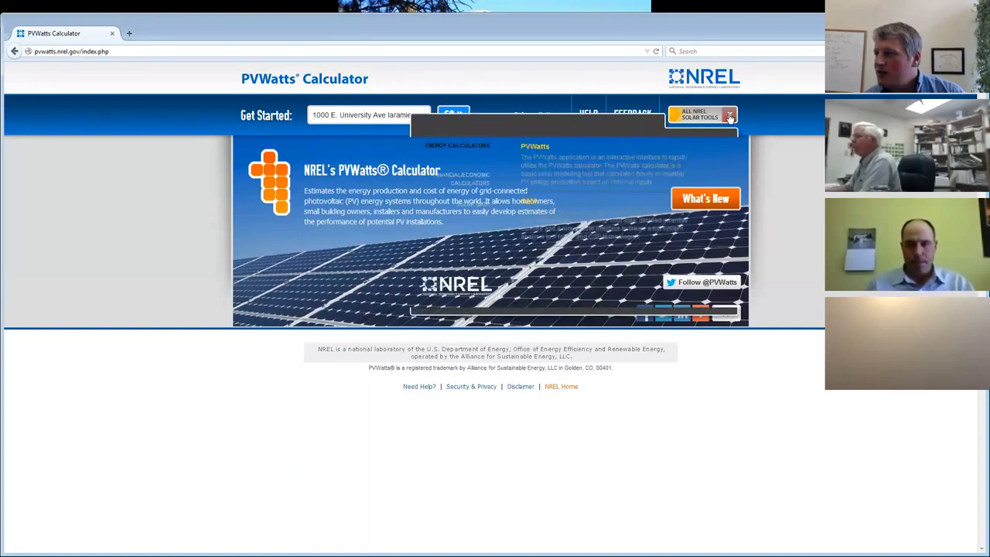
{"action": "left_click", "coordinate": [699, 114]}
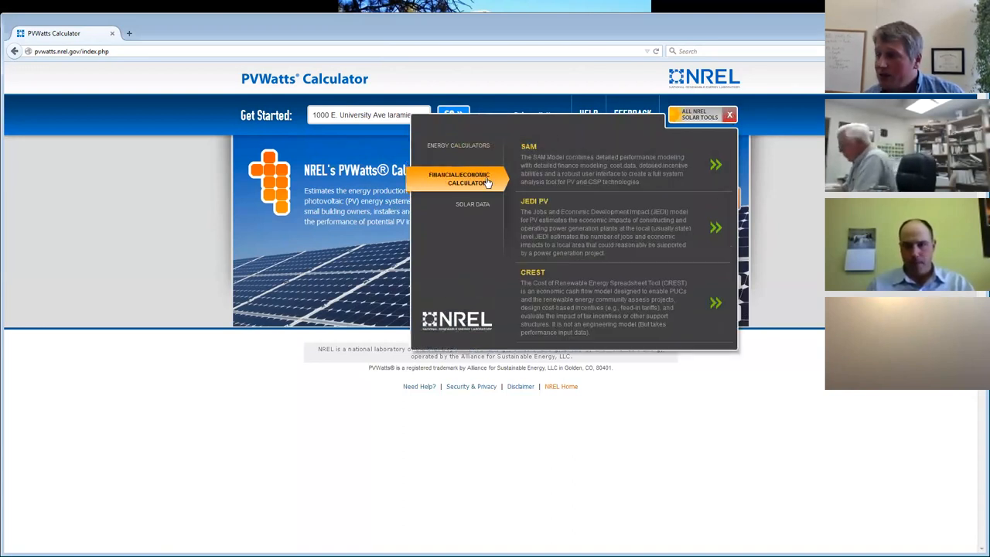
{"action": "left_click", "coordinate": [473, 205]}
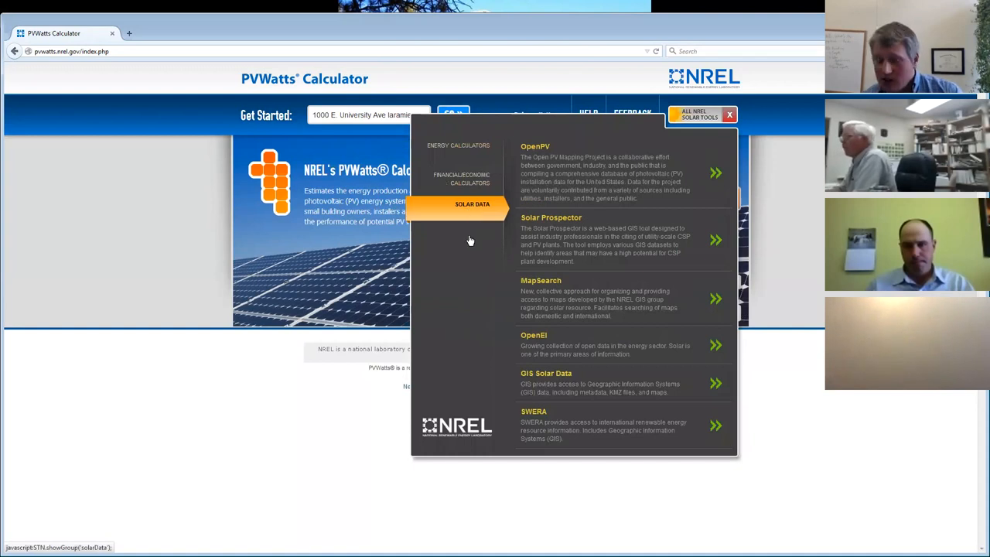
{"action": "left_click", "coordinate": [458, 146]}
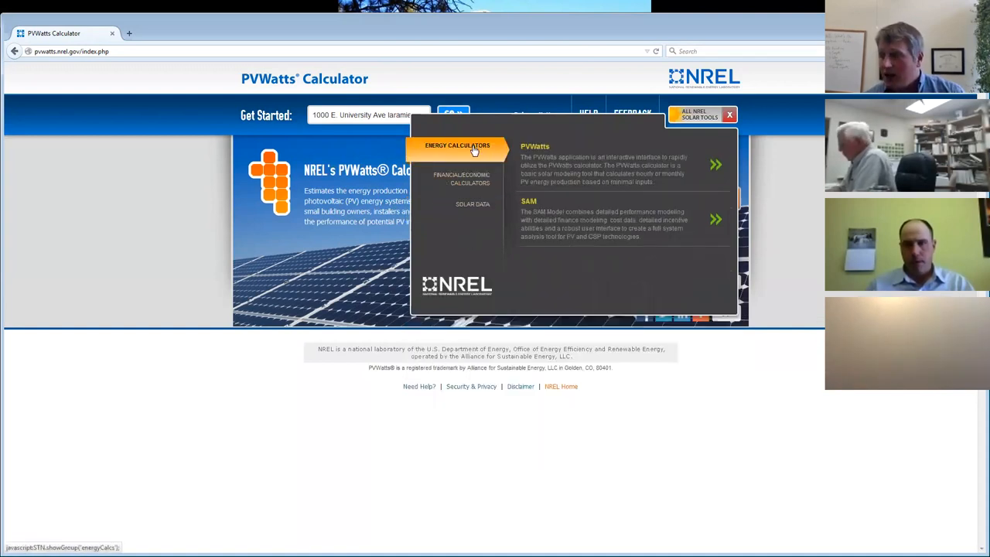
{"action": "mouse_move", "coordinate": [560, 263]}
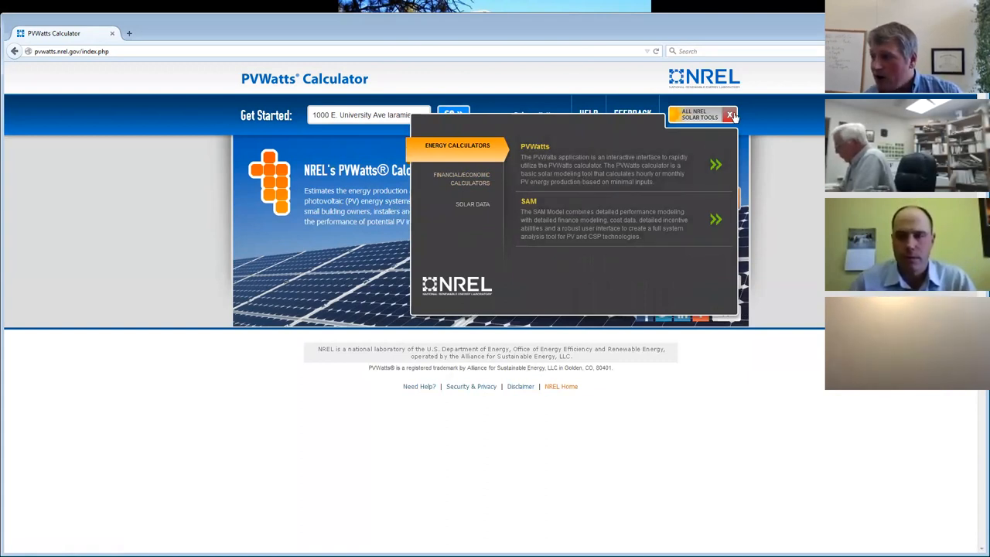
{"action": "left_click", "coordinate": [730, 115]}
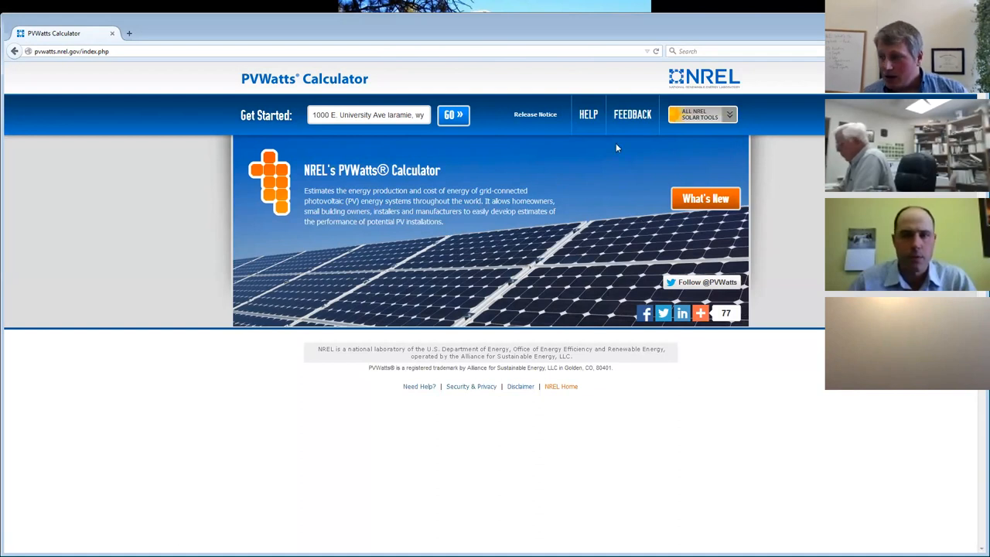
{"action": "mouse_move", "coordinate": [412, 135]}
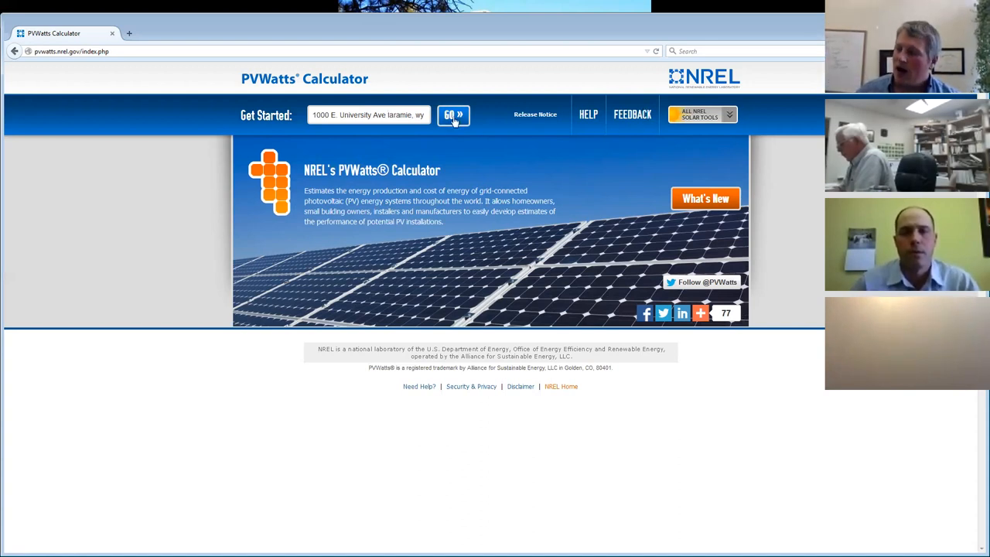
Step: Load solar resource data for Laramie using the TMY3 Laramie General Brees Field station, 5.1 mi away
{"action": "left_click", "coordinate": [455, 114]}
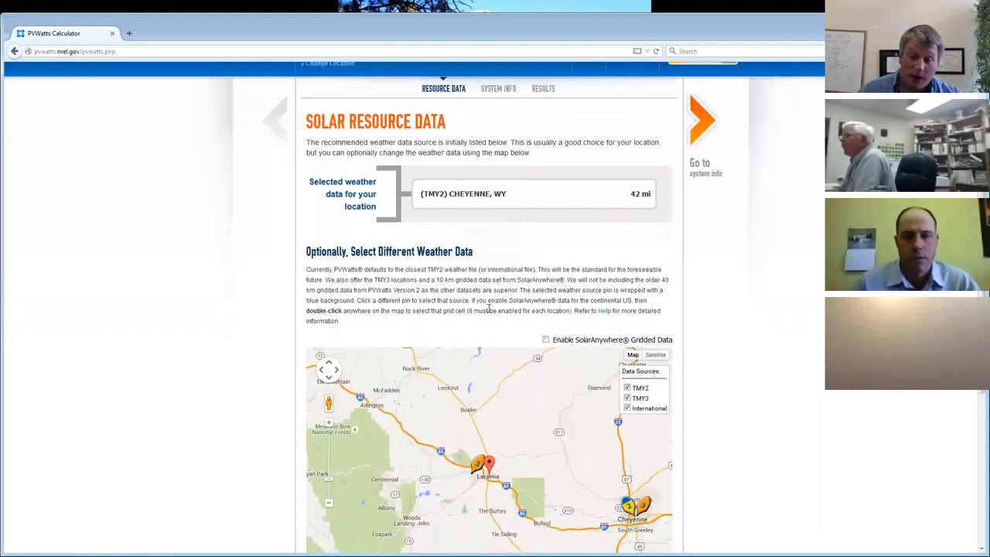
{"action": "scroll", "scroll_direction": "down", "scroll_amount": 3}
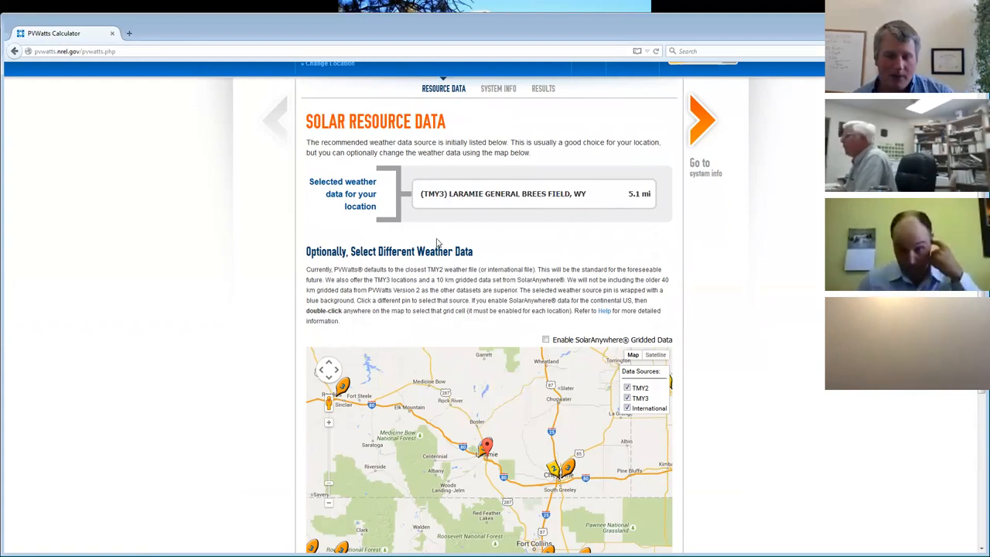
{"action": "mouse_move", "coordinate": [610, 161]}
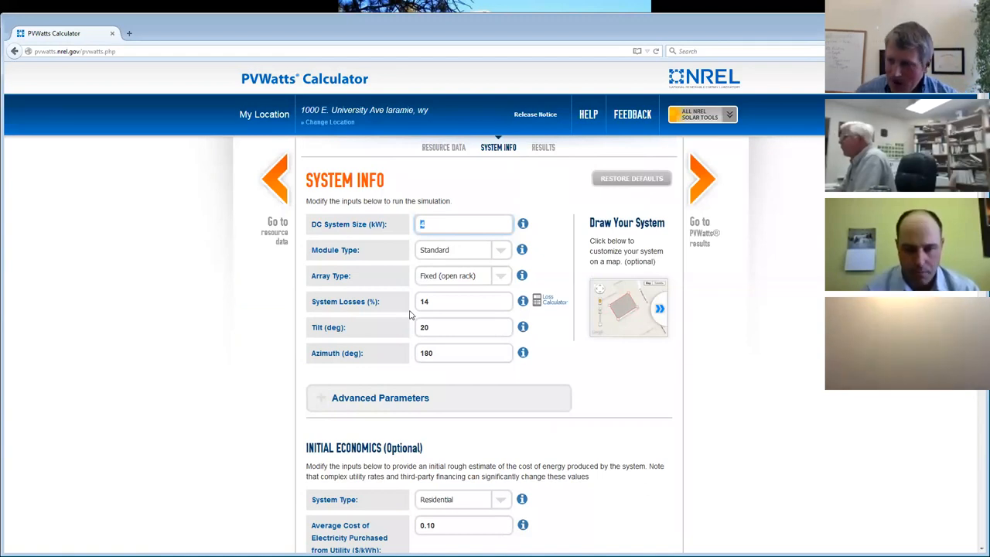
{"action": "mouse_move", "coordinate": [522, 250]}
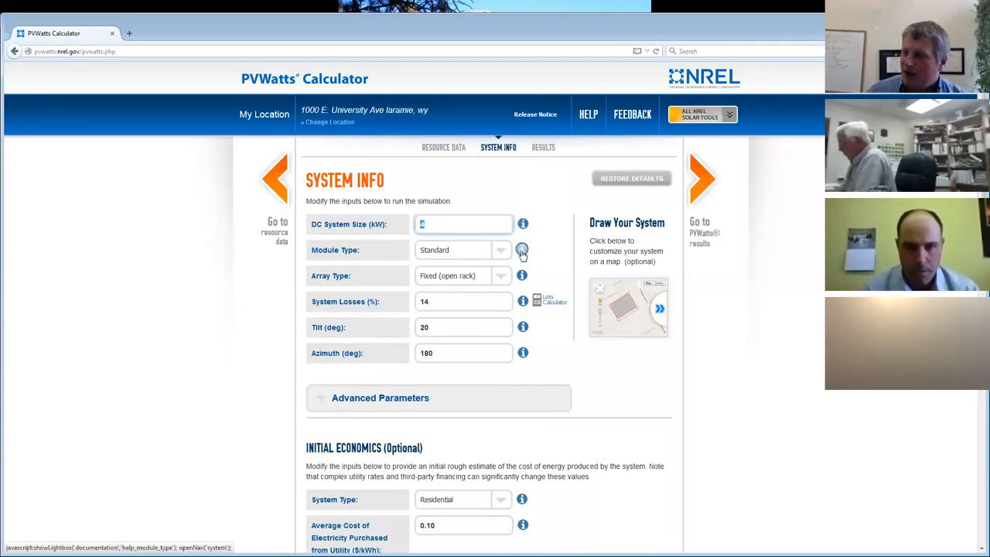
Step: Read the Module Type documentation, then select the default 4 kW DC system size field
{"action": "left_click", "coordinate": [522, 251]}
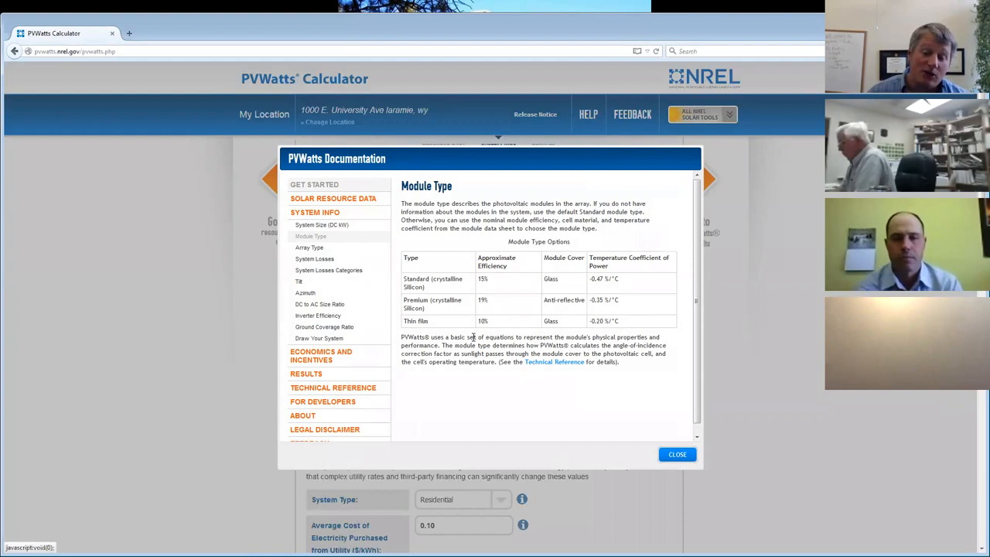
{"action": "mouse_move", "coordinate": [628, 151]}
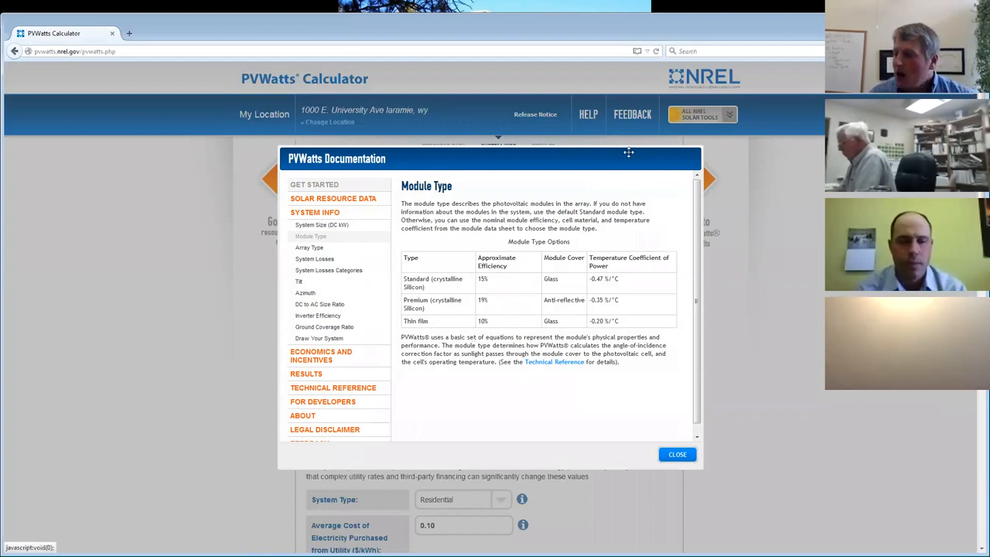
{"action": "mouse_move", "coordinate": [476, 320]}
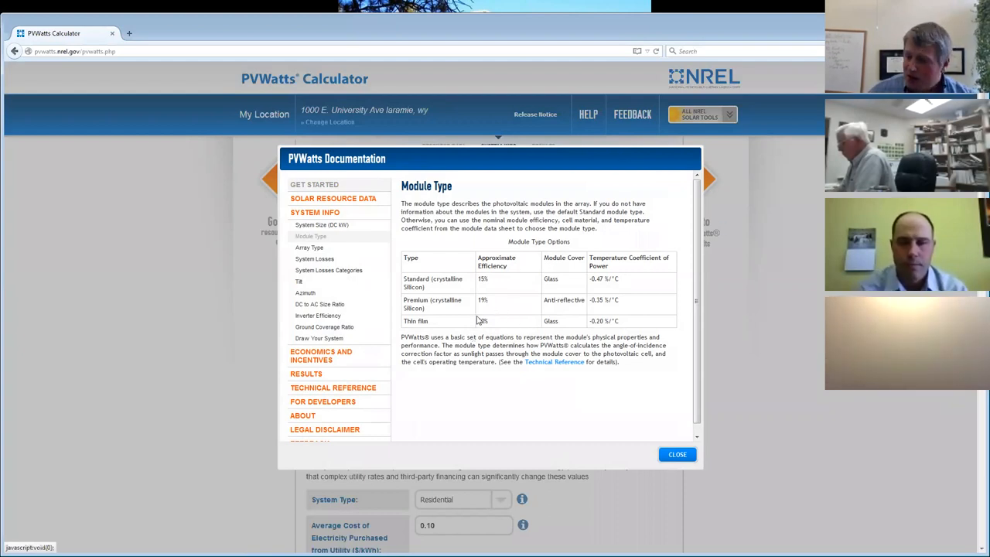
{"action": "mouse_move", "coordinate": [610, 297]}
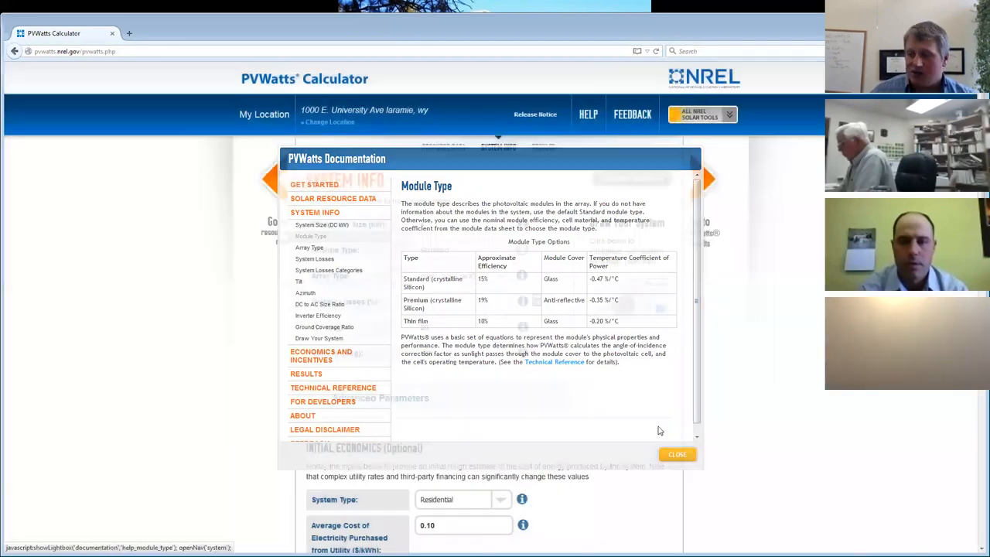
{"action": "left_click", "coordinate": [677, 454]}
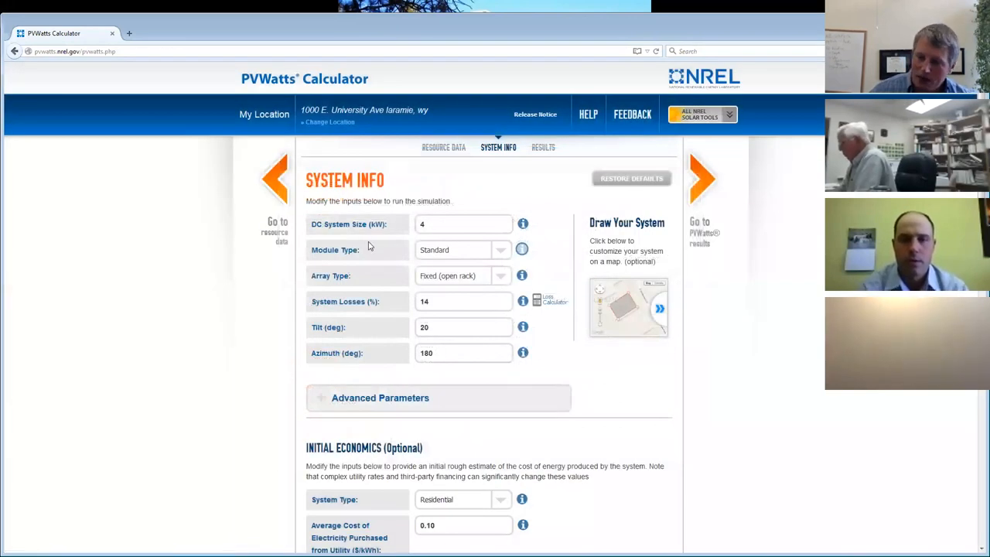
{"action": "left_click", "coordinate": [463, 222]}
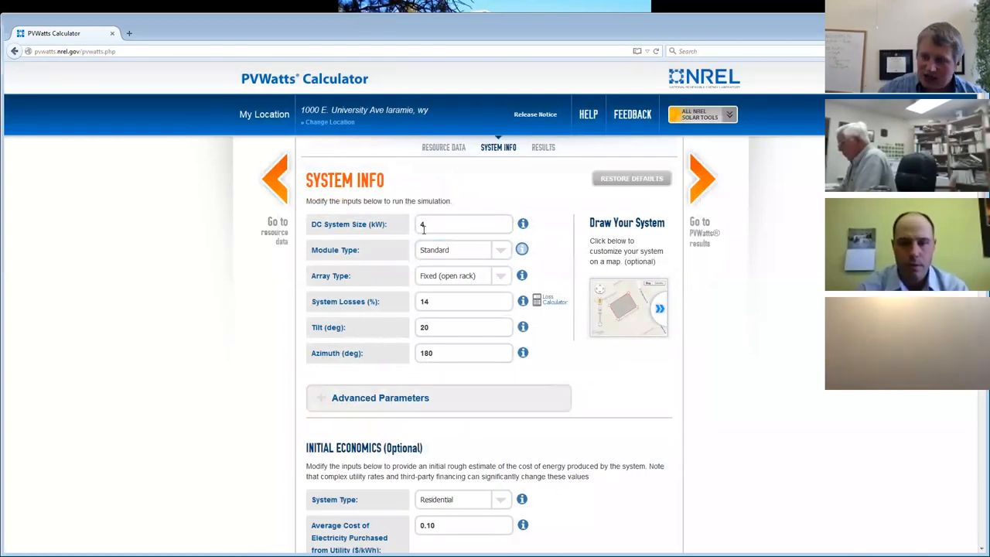
{"action": "left_click", "coordinate": [464, 223]}
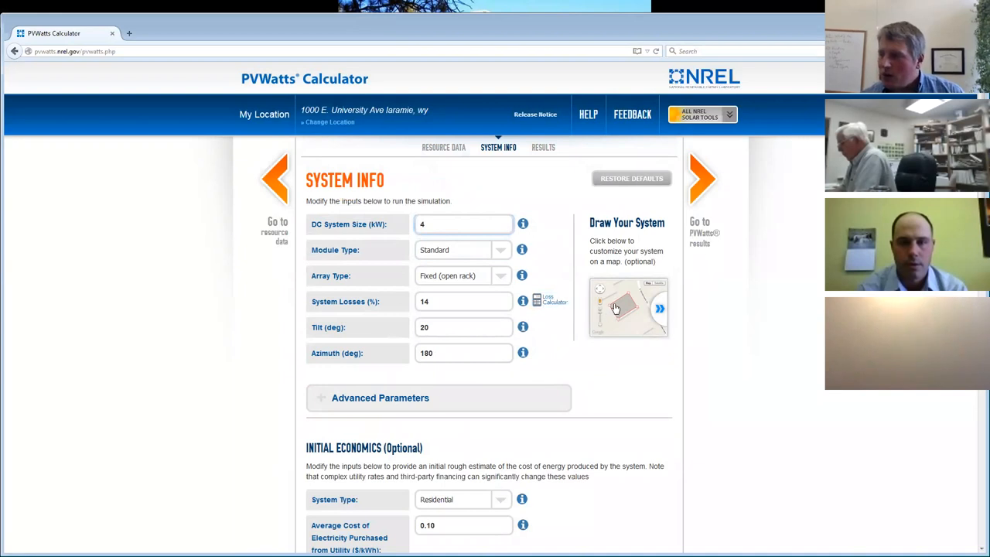
Step: Bring up the Draw Your System aerial map and position it over the target roof
{"action": "left_click", "coordinate": [628, 308]}
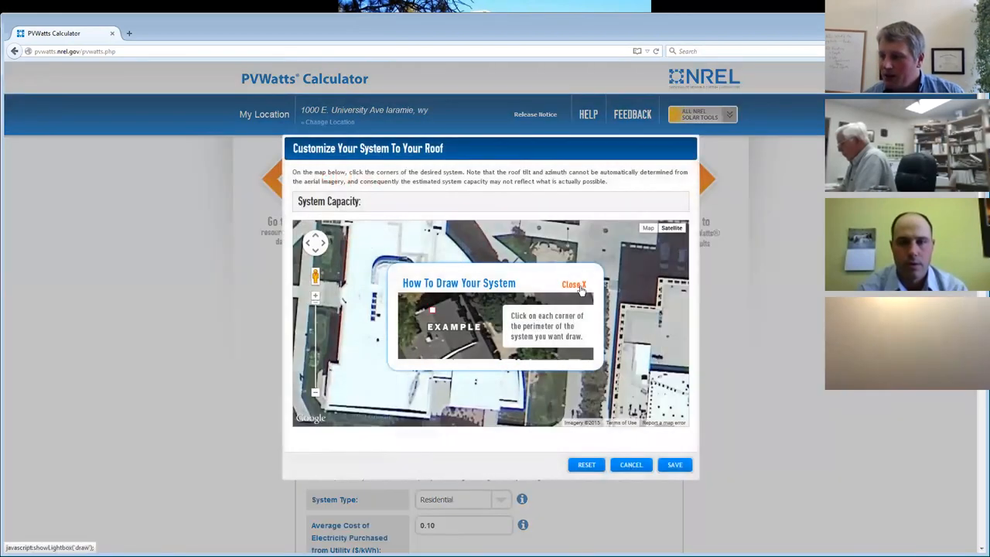
{"action": "left_click", "coordinate": [575, 285]}
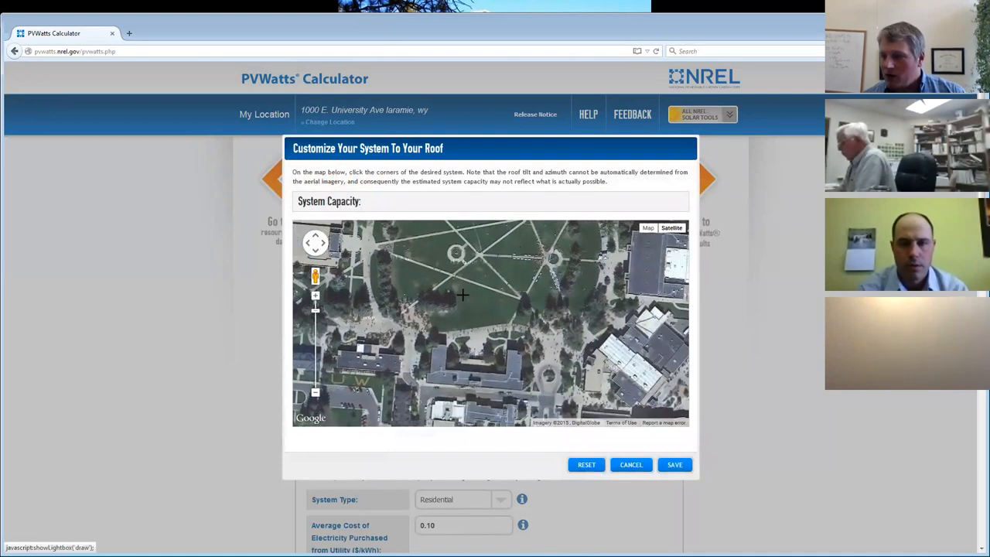
{"action": "left_click_drag", "start_coordinate": [462, 294], "coordinate": [532, 347]}
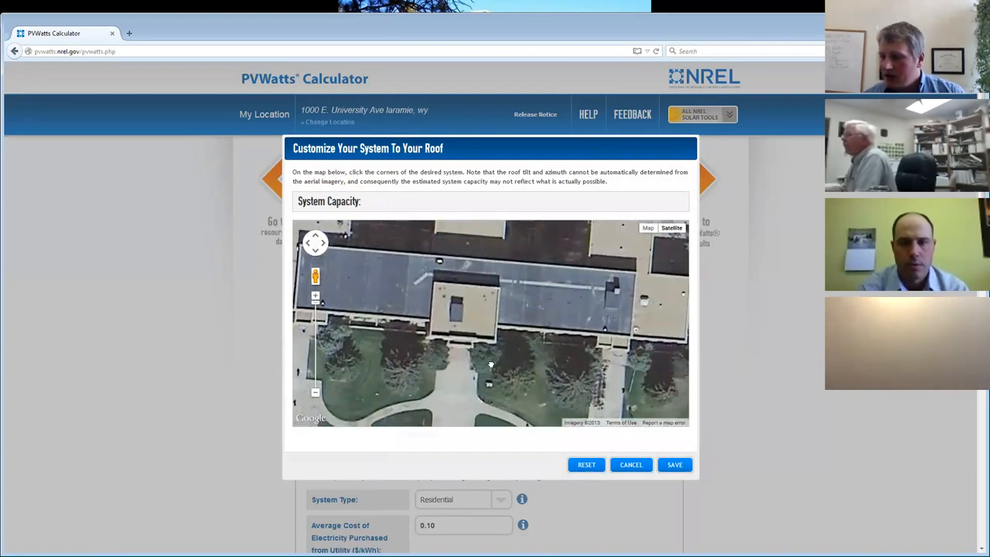
{"action": "left_click_drag", "start_coordinate": [490, 365], "coordinate": [437, 303]}
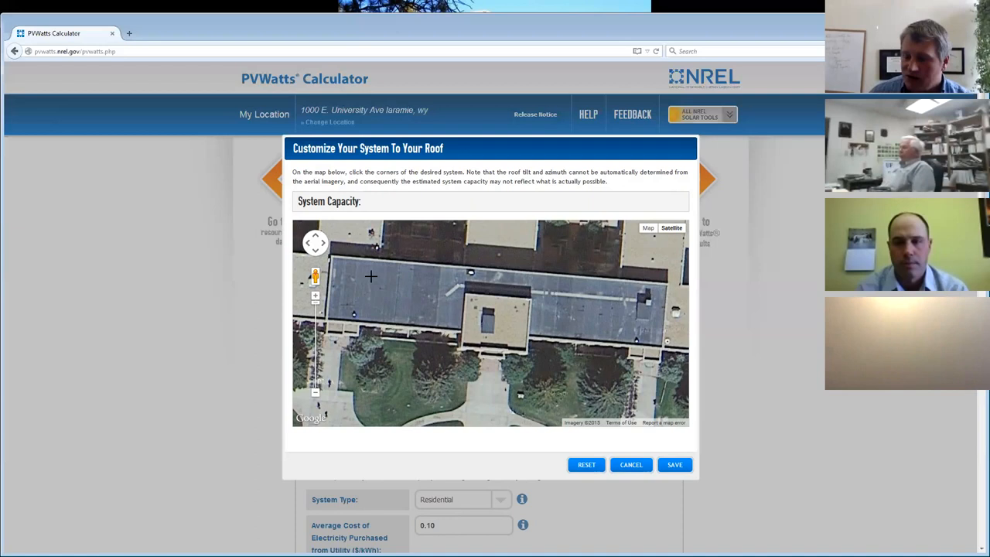
Step: Outline a 97 m² roof area and apply the resulting 14.6 kWdc system size
{"action": "left_click", "coordinate": [375, 279]}
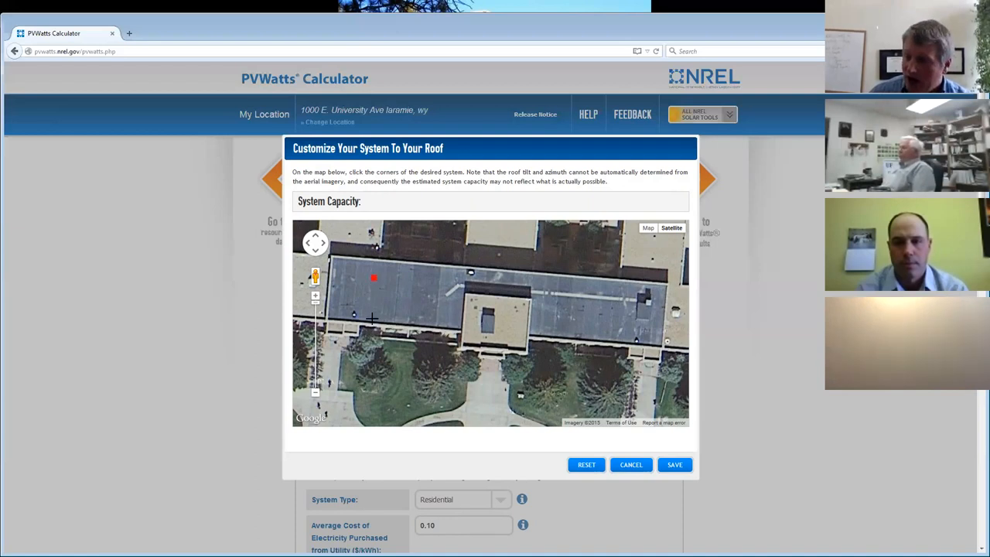
{"action": "left_click", "coordinate": [374, 314]}
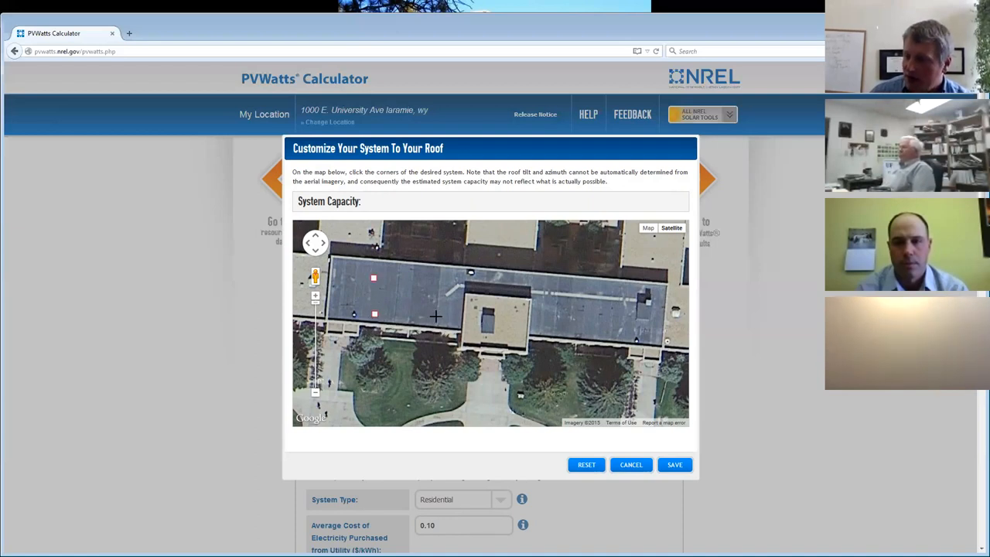
{"action": "left_click", "coordinate": [436, 316]}
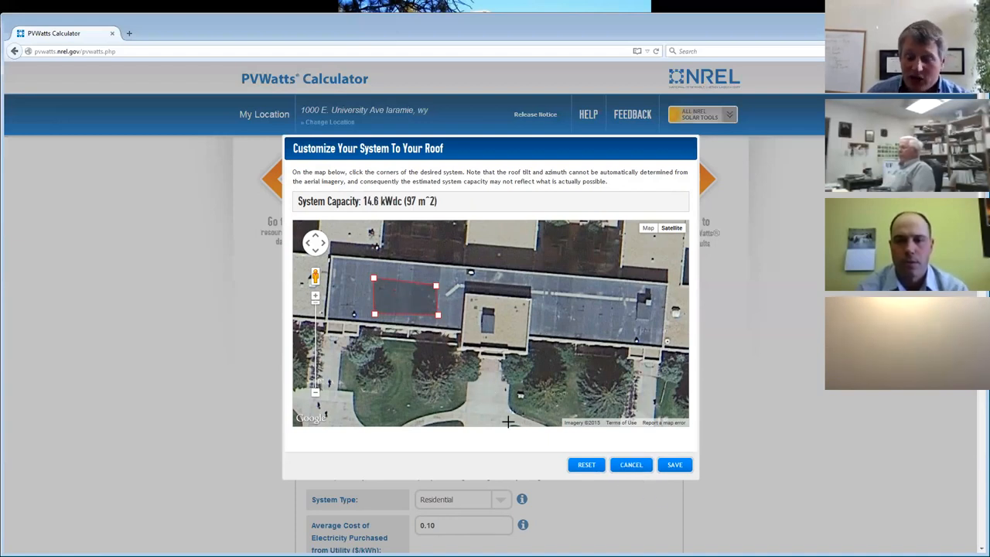
{"action": "left_click", "coordinate": [675, 464]}
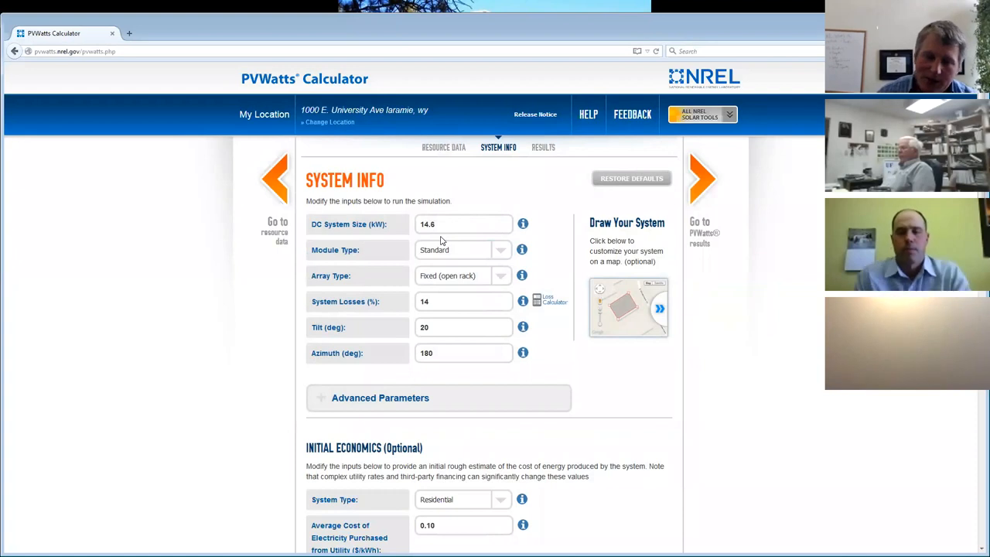
{"action": "left_click", "coordinate": [464, 223]}
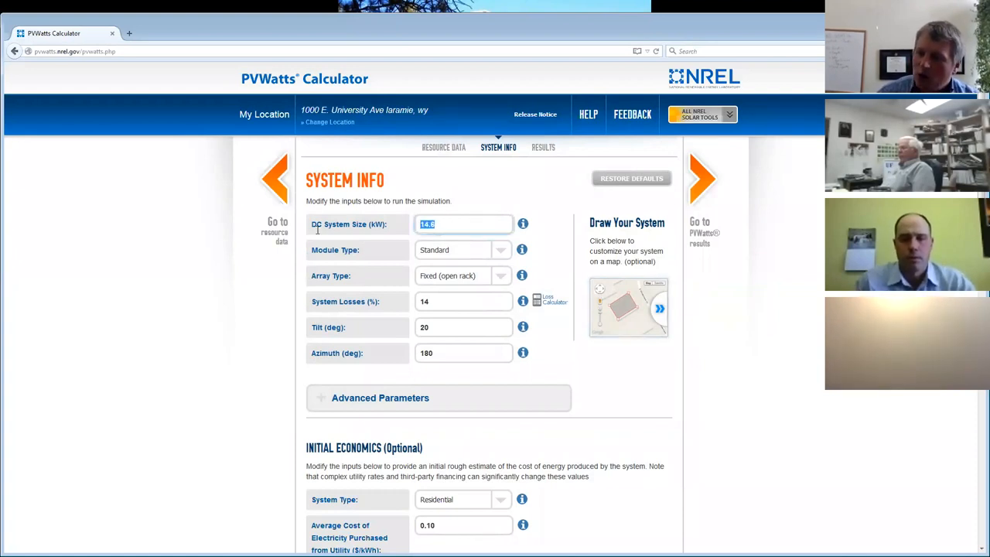
{"action": "type", "text": "10"}
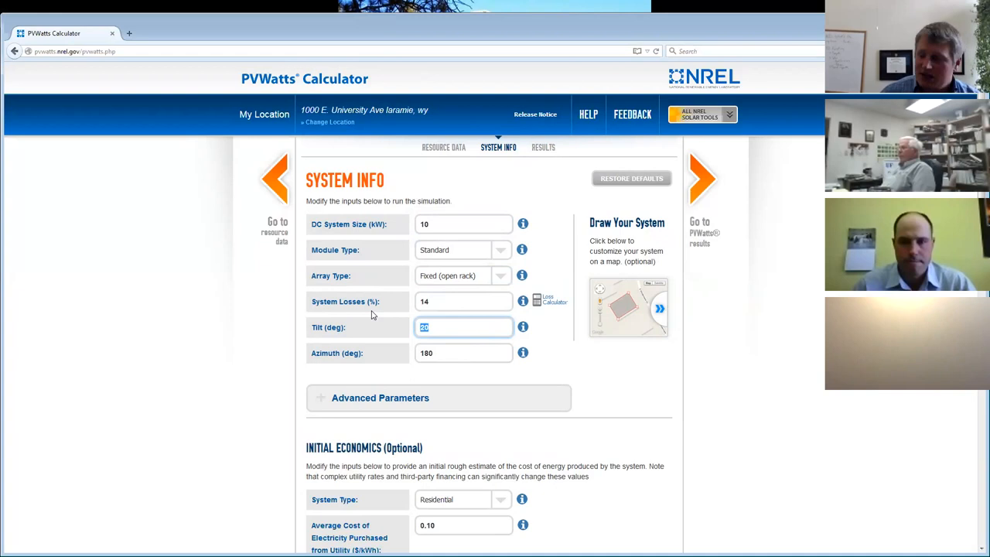
{"action": "type", "text": "40"}
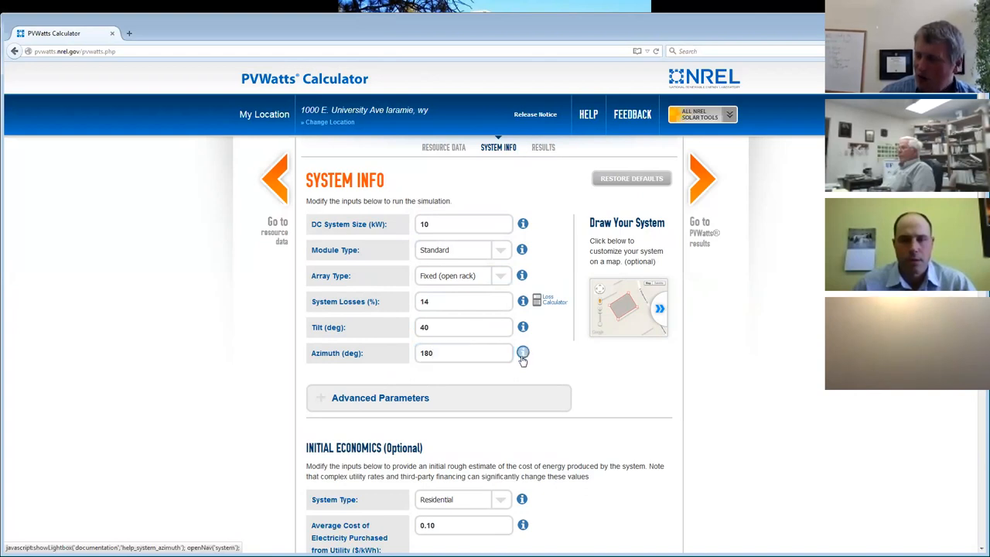
{"action": "left_click", "coordinate": [523, 353]}
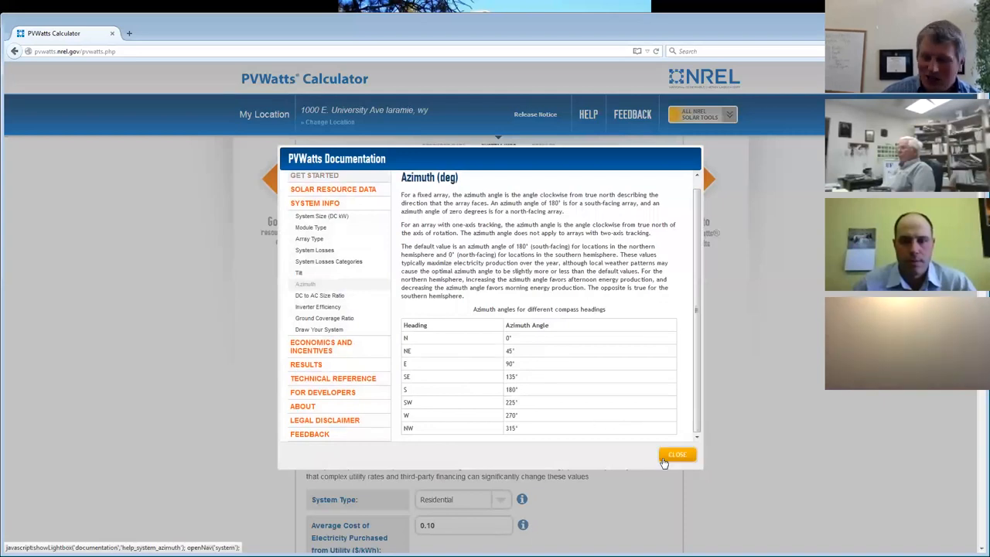
{"action": "left_click", "coordinate": [678, 454]}
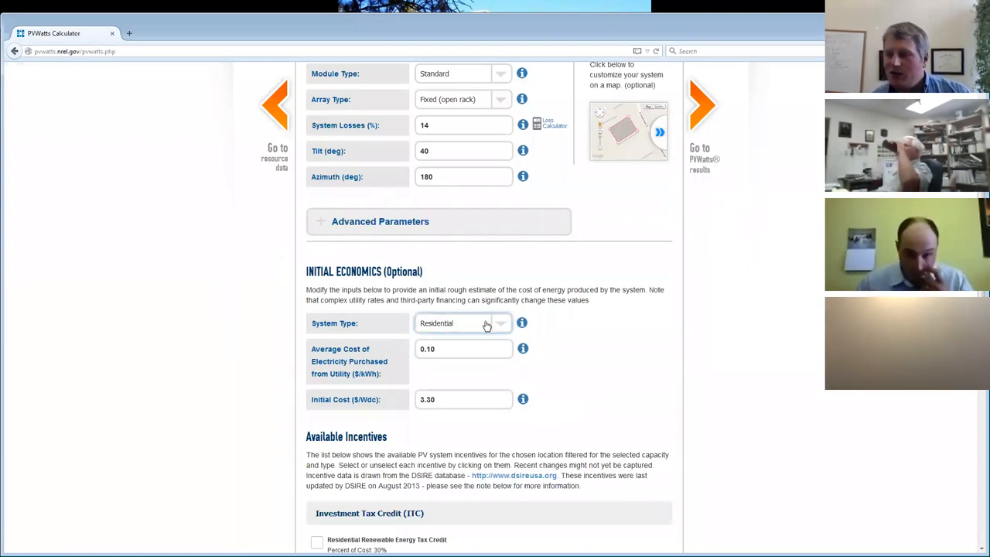
Step: Keep the system type Residential and read about the 0.10 $/kWh purchased electricity cost
{"action": "left_click", "coordinate": [463, 323]}
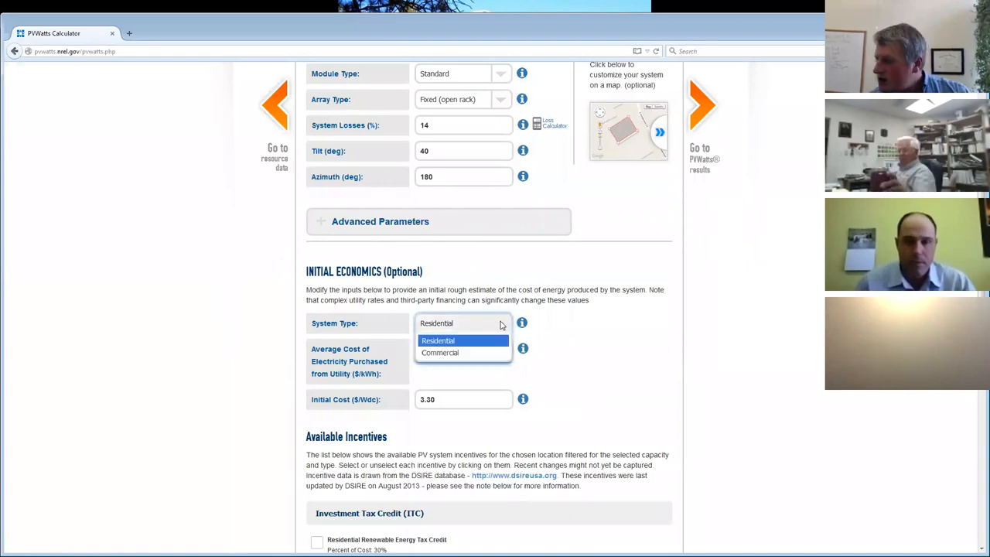
{"action": "mouse_move", "coordinate": [440, 352]}
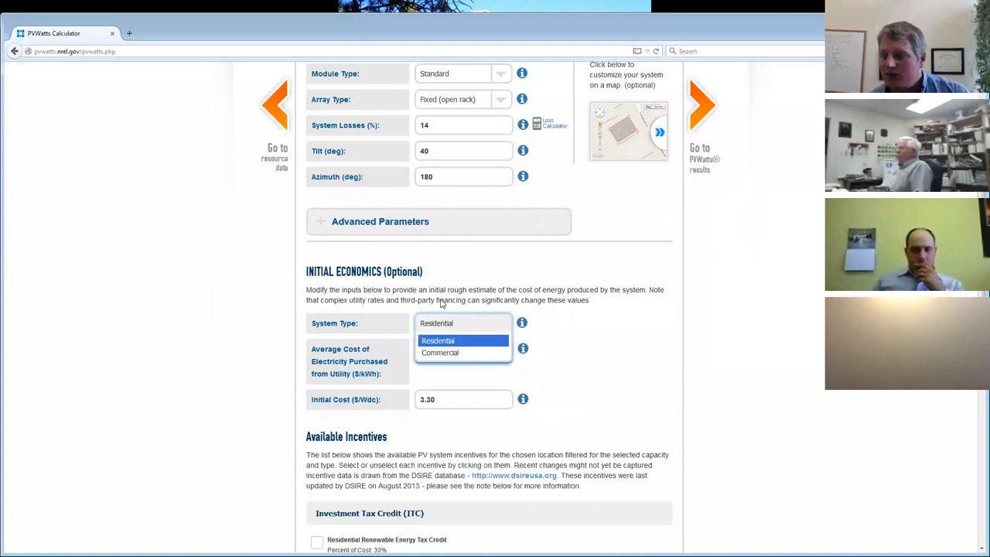
{"action": "left_click", "coordinate": [438, 340]}
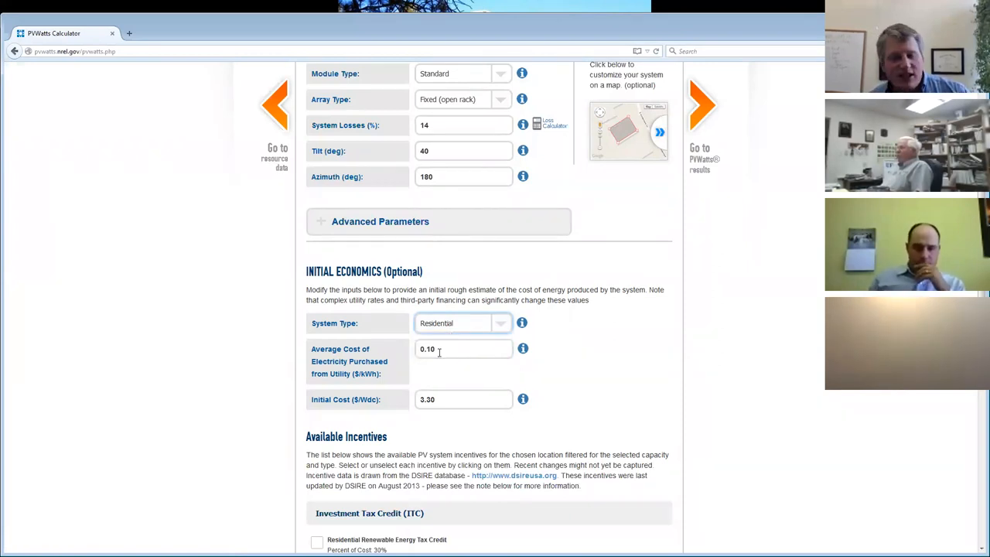
{"action": "left_click", "coordinate": [523, 350]}
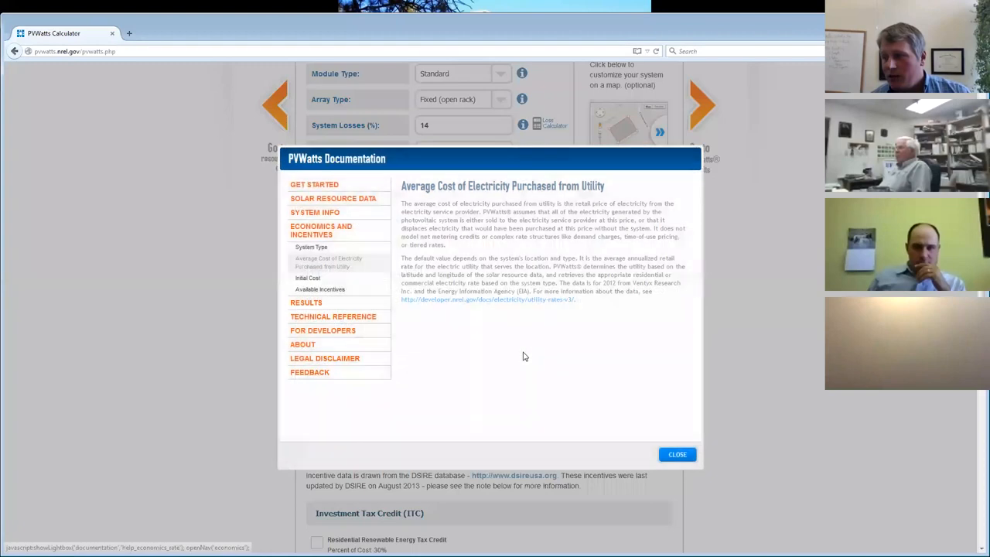
{"action": "left_click", "coordinate": [678, 454]}
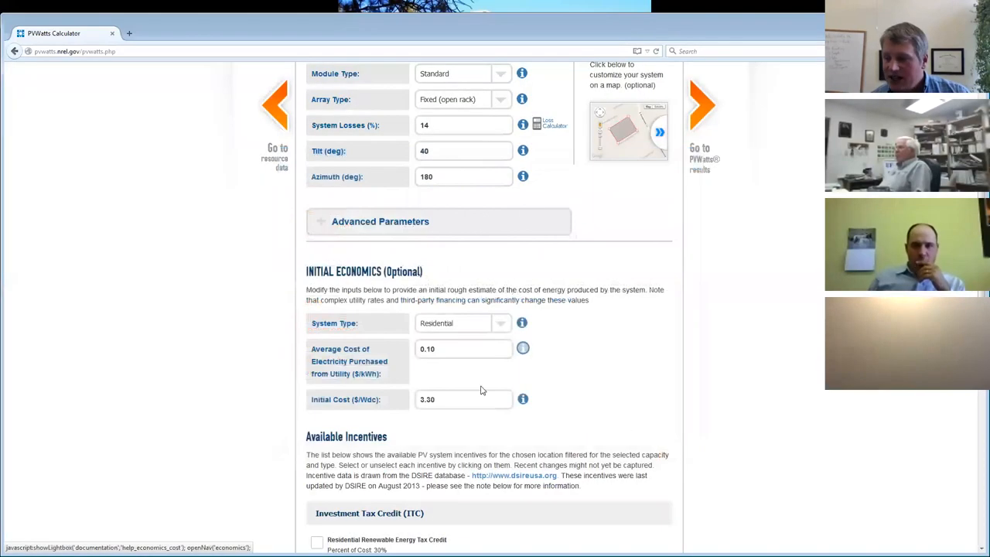
{"action": "mouse_move", "coordinate": [455, 340]}
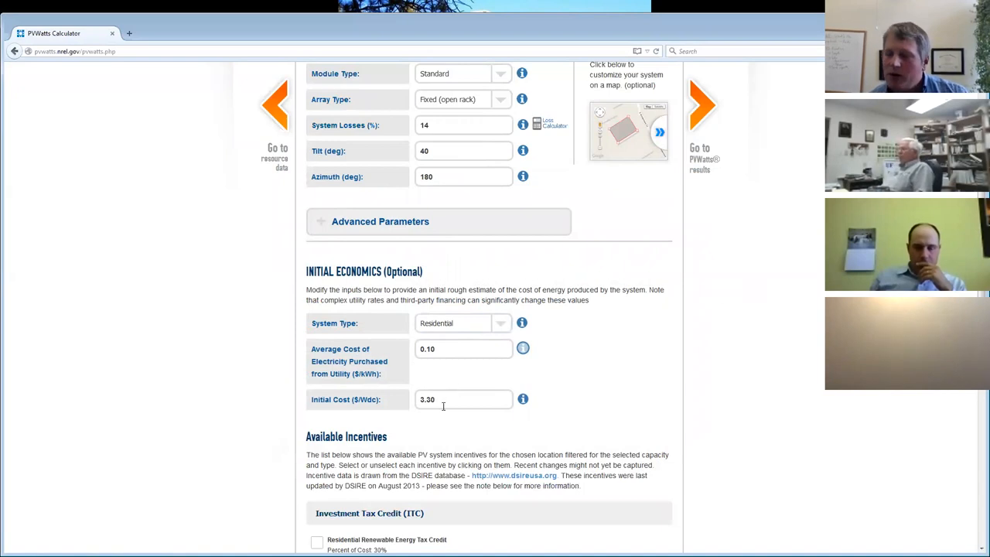
Step: Read the initial cost explanation and set the initial cost to 3.10 $/Wdc
{"action": "left_click", "coordinate": [464, 399]}
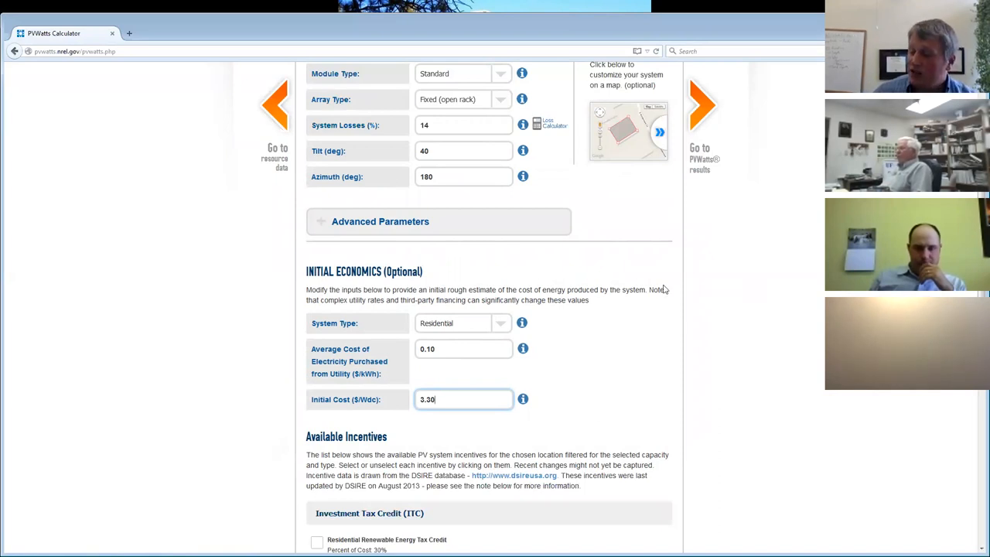
{"action": "left_click", "coordinate": [523, 399]}
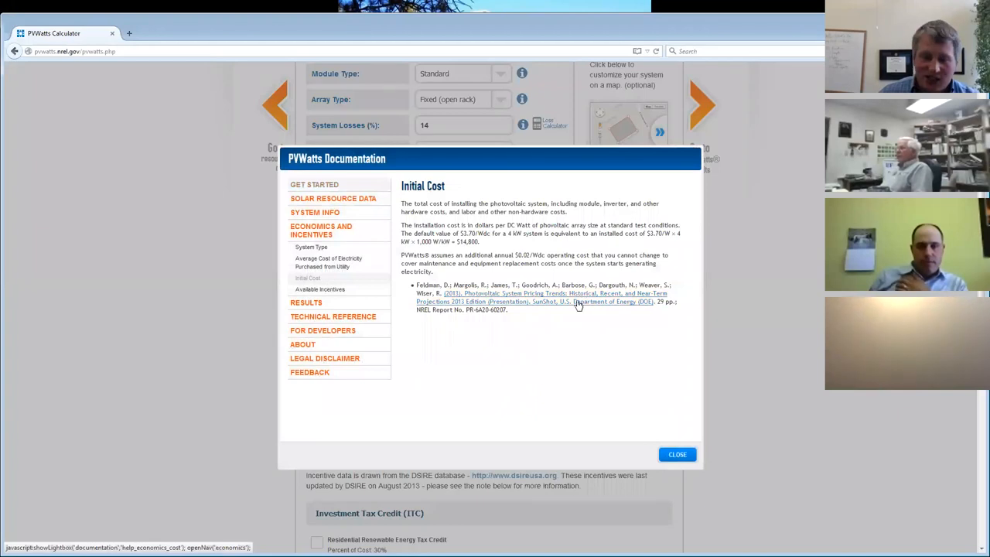
{"action": "left_click", "coordinate": [678, 454]}
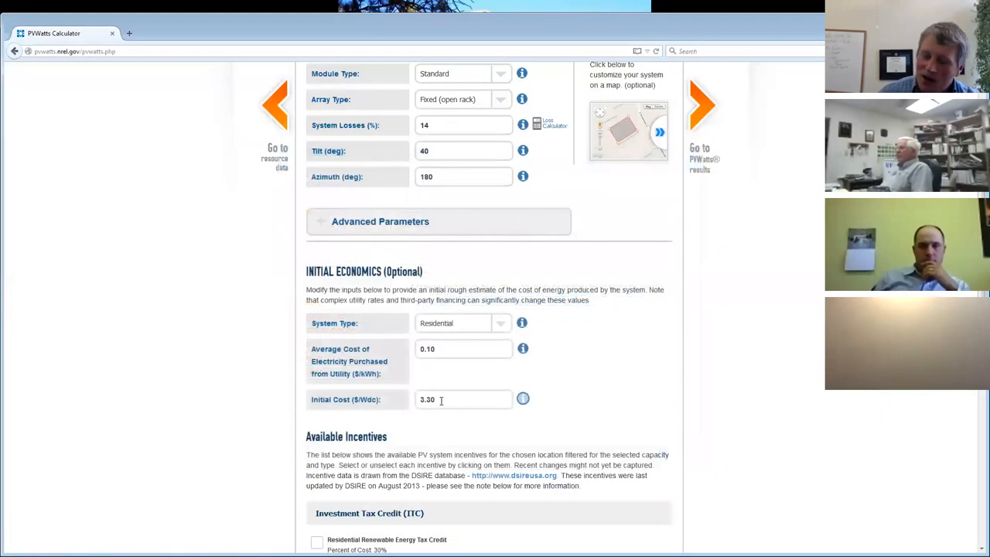
{"action": "left_click", "coordinate": [464, 399]}
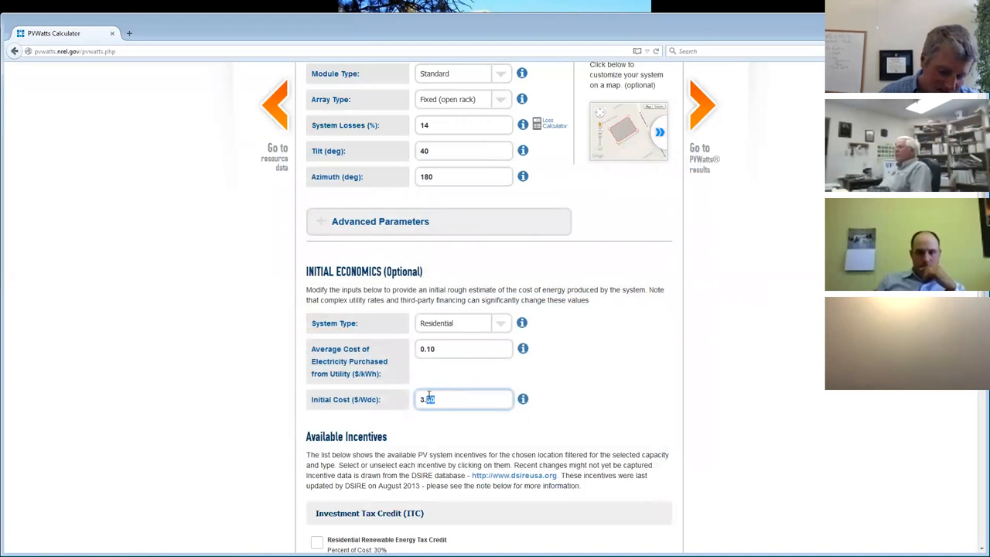
{"action": "type", "text": "3.10"}
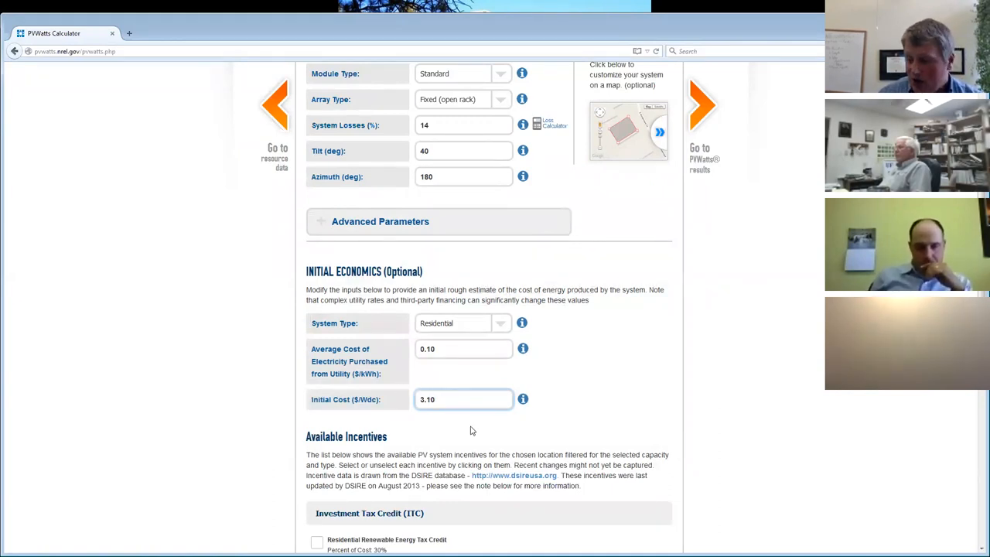
{"action": "left_click", "coordinate": [315, 427]}
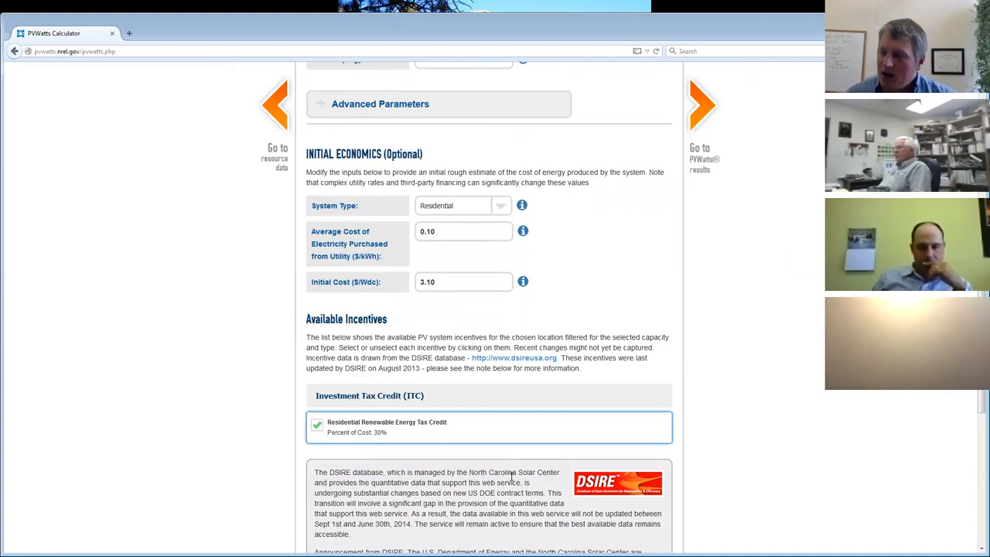
{"action": "scroll", "scroll_direction": "down", "scroll_amount": 3}
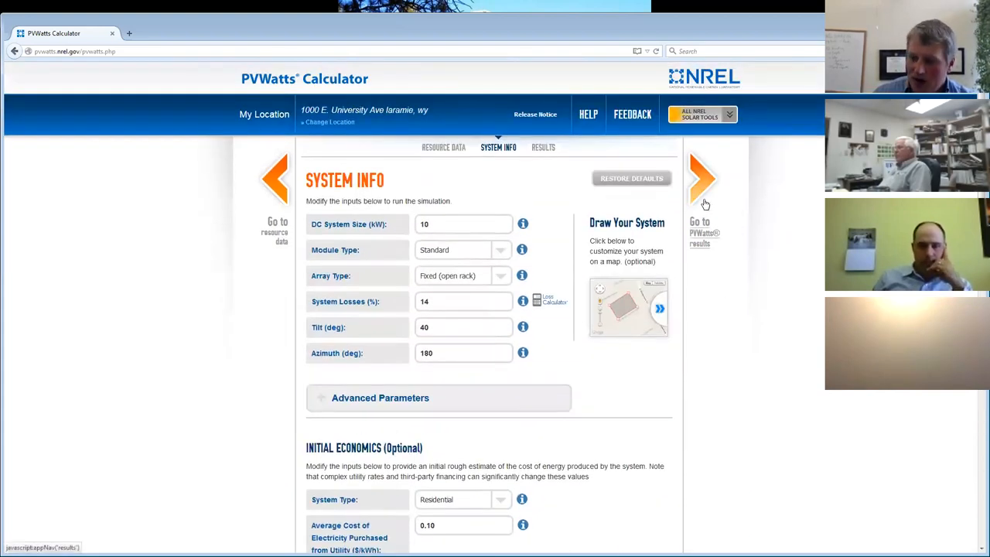
Step: Run the simulation showing 16,000 kWh per year and a $1,622 annual energy value
{"action": "left_click", "coordinate": [703, 179]}
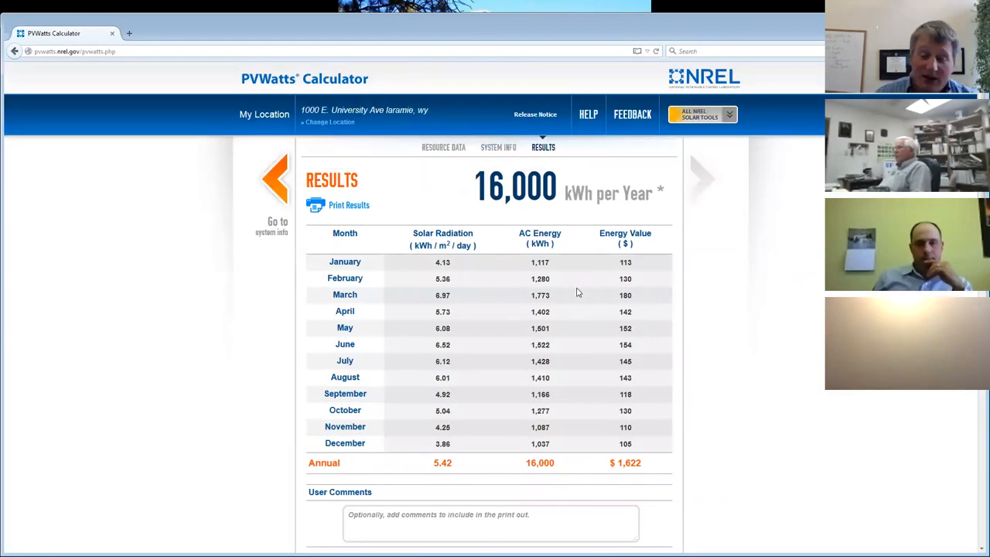
{"action": "scroll", "scroll_direction": "down", "scroll_amount": 3}
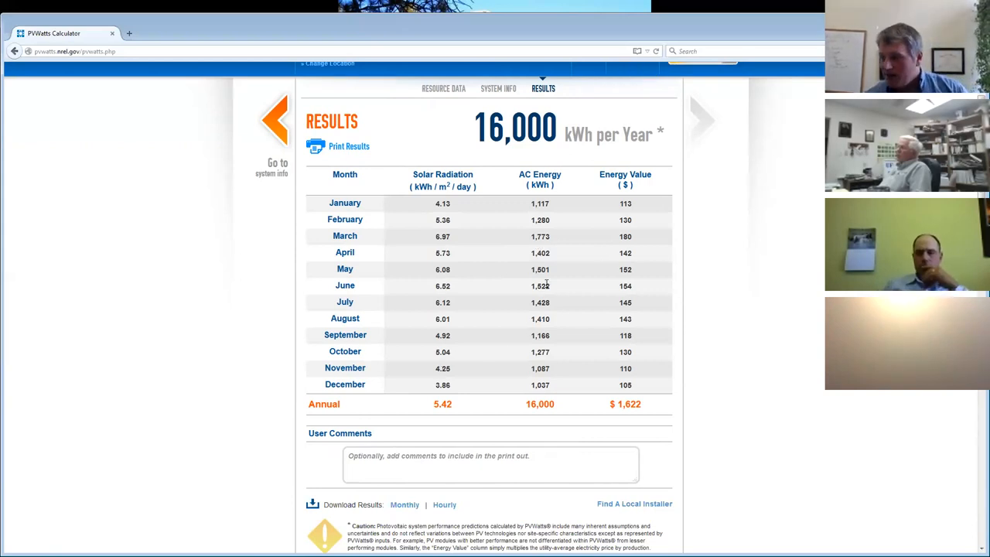
{"action": "mouse_move", "coordinate": [517, 300]}
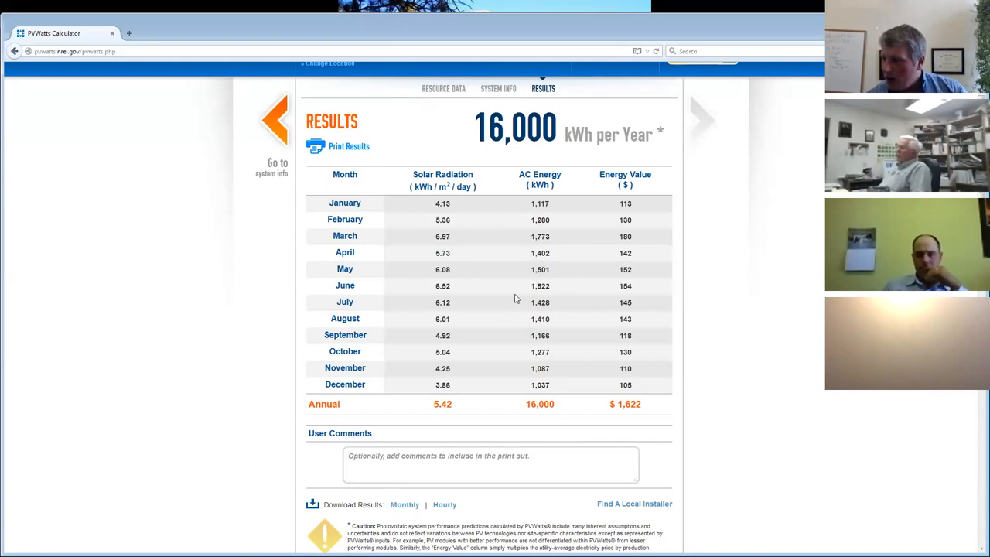
{"action": "mouse_move", "coordinate": [535, 266]}
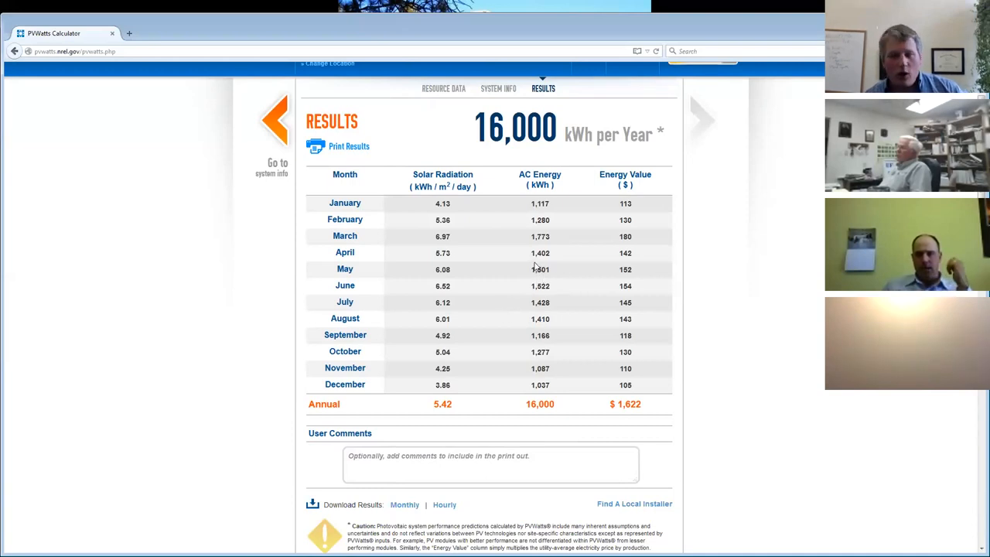
{"action": "mouse_move", "coordinate": [517, 280]}
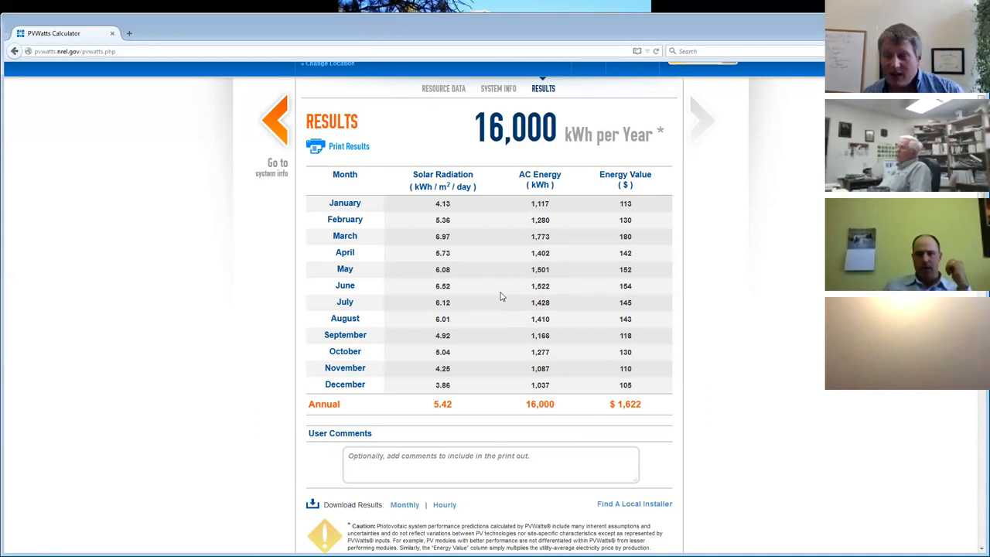
{"action": "mouse_move", "coordinate": [501, 275]}
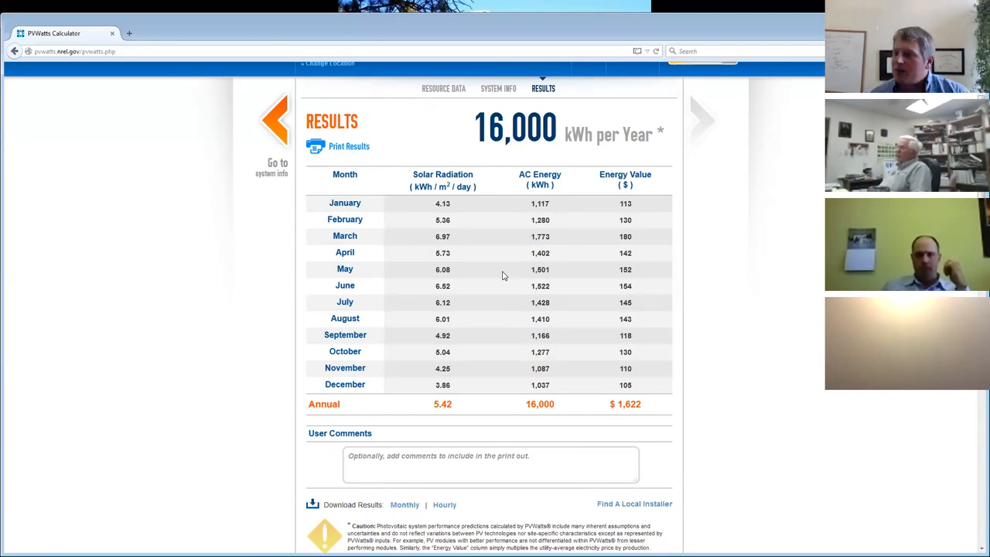
{"action": "mouse_move", "coordinate": [593, 264]}
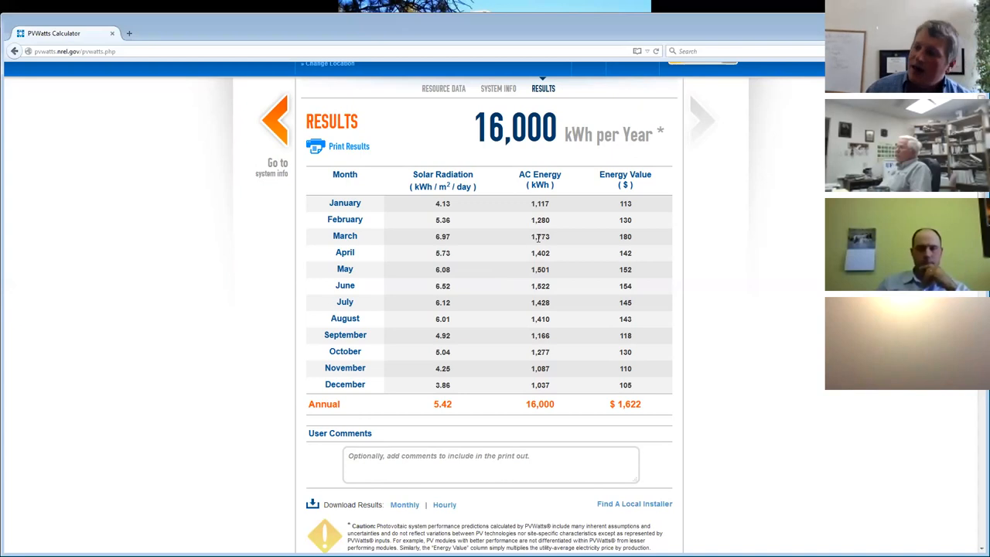
{"action": "mouse_move", "coordinate": [619, 247]}
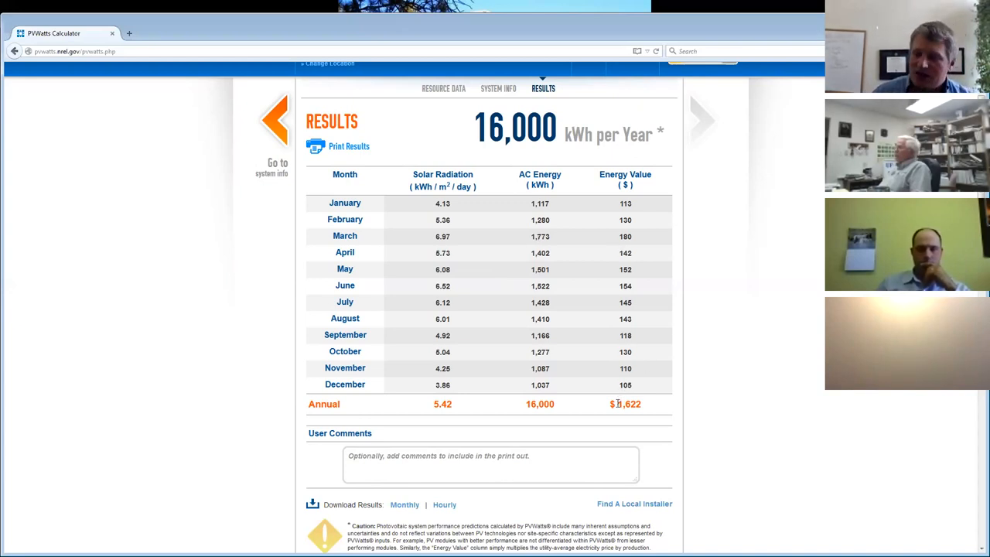
{"action": "scroll", "scroll_direction": "down", "scroll_amount": 3}
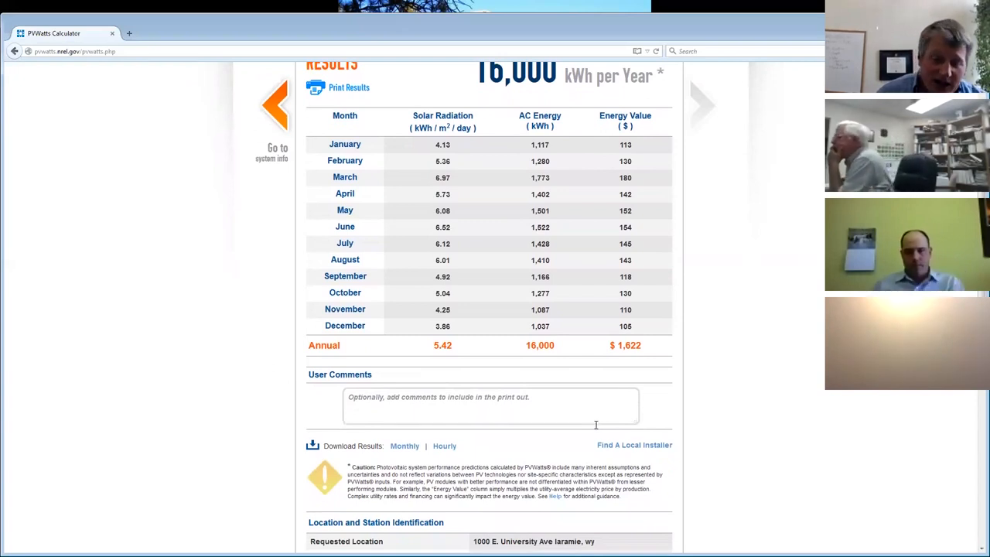
Step: Scroll through the monthly results table down to the 16,000 kWh and $1,622 annual totals
{"action": "scroll", "scroll_direction": "down", "scroll_amount": 3}
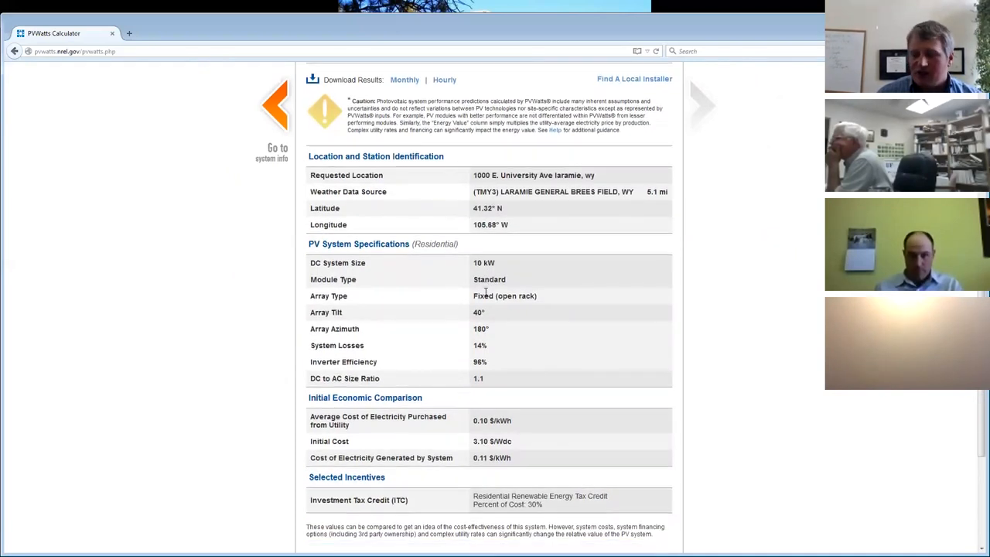
{"action": "scroll", "scroll_direction": "down", "scroll_amount": 3}
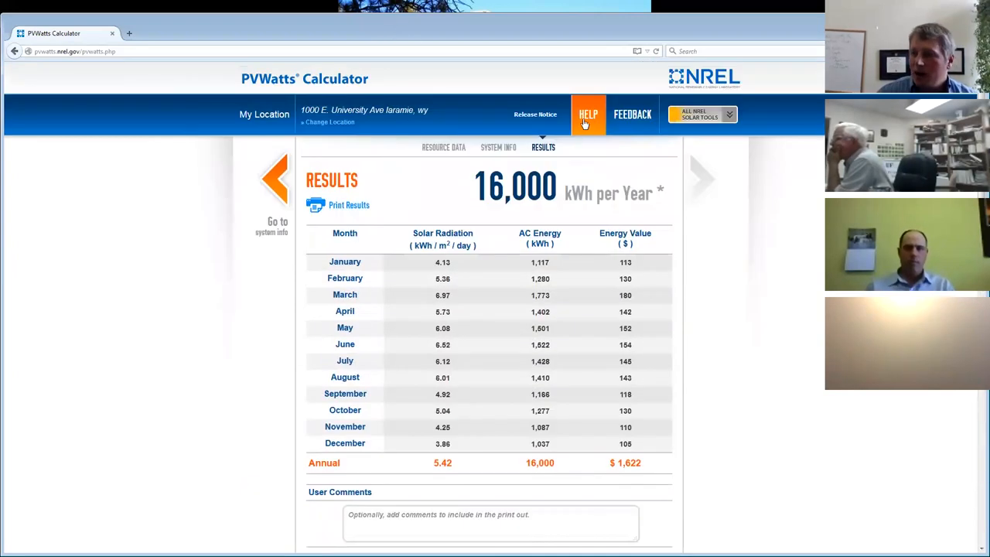
{"action": "scroll", "scroll_direction": "down", "scroll_amount": 3}
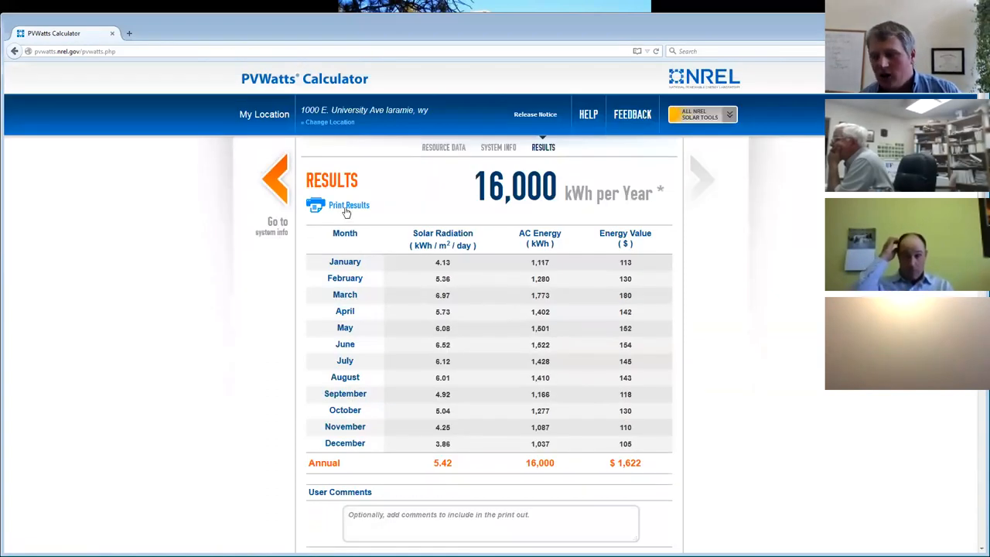
{"action": "scroll", "scroll_direction": "down", "scroll_amount": 3}
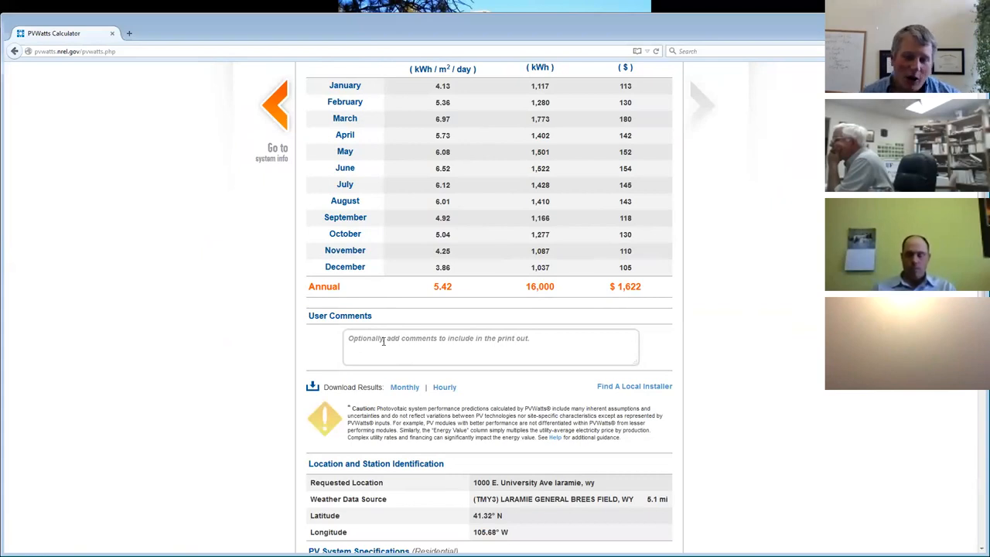
{"action": "scroll", "scroll_direction": "down", "scroll_amount": 3}
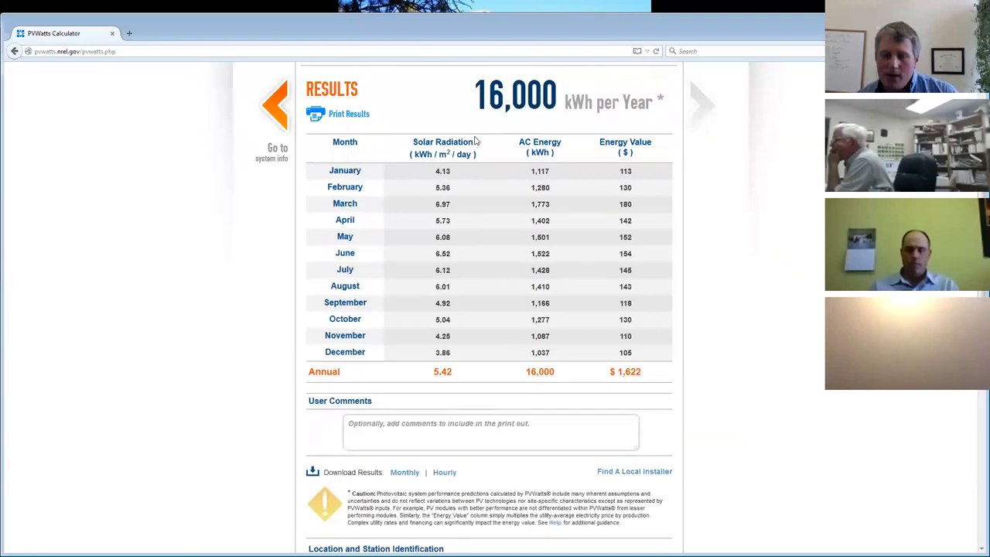
{"action": "scroll", "scroll_direction": "down", "scroll_amount": 3}
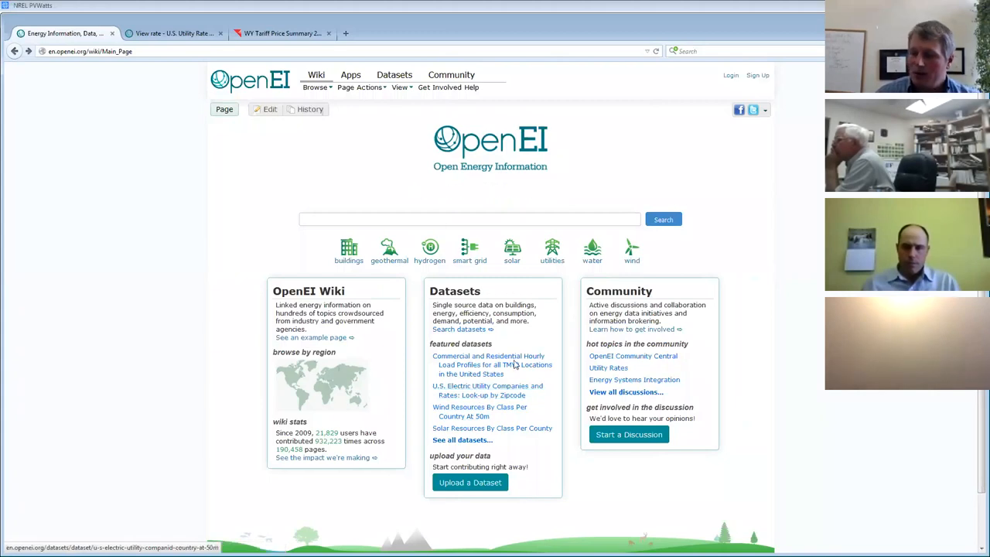
Step: Reach the U.S. Utility Rate Database and look up rates for zip code 82071
{"action": "left_click", "coordinate": [487, 390]}
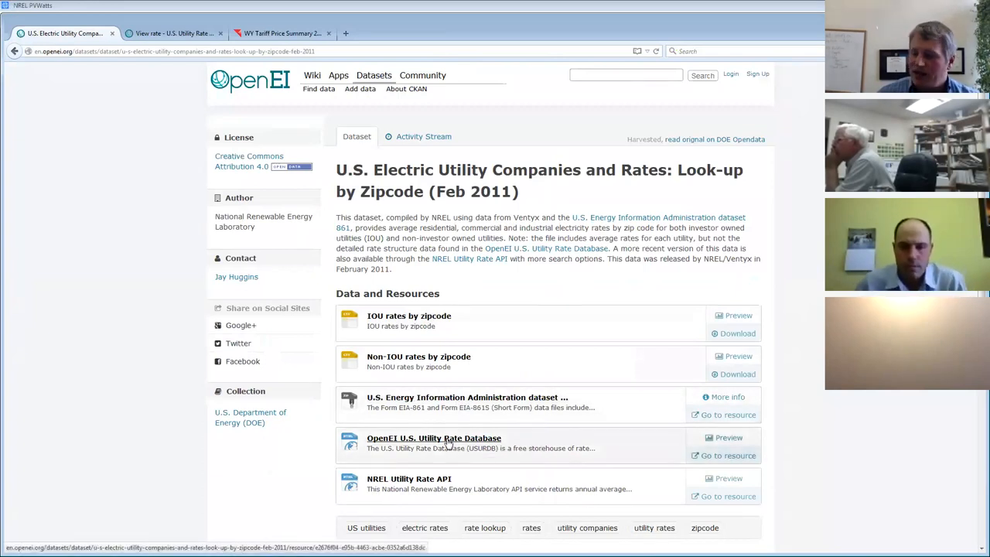
{"action": "left_click", "coordinate": [433, 438]}
{"action": "type", "text": "82071"}
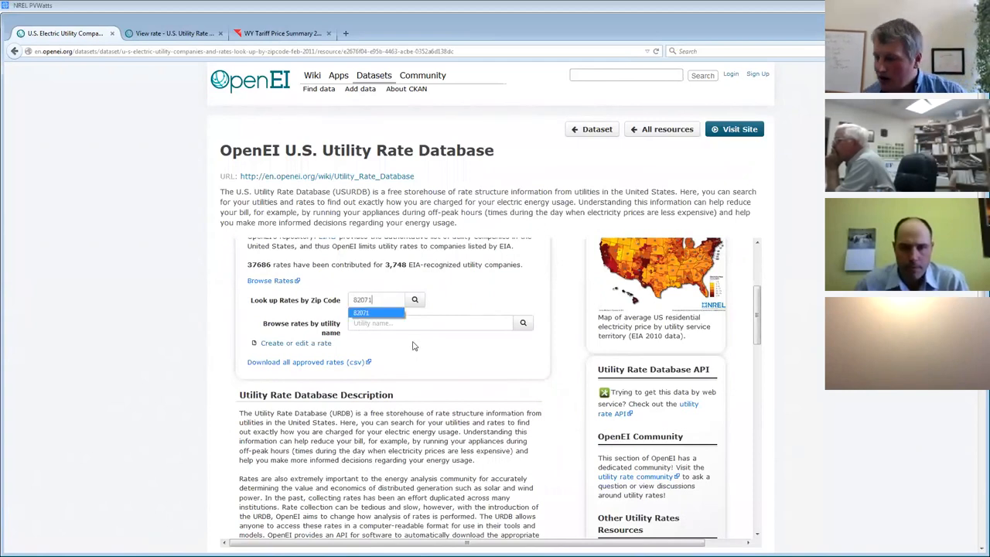
{"action": "left_click", "coordinate": [415, 300]}
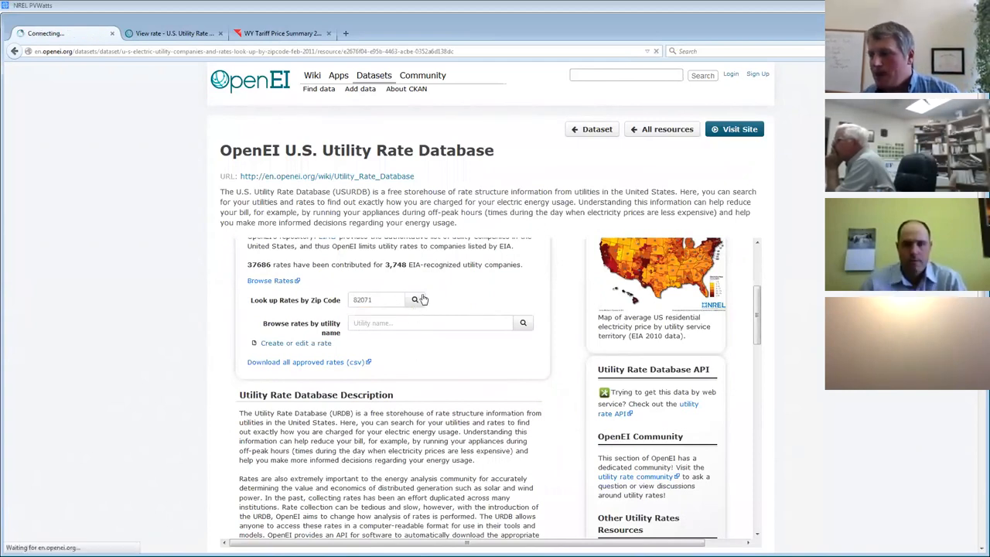
{"action": "left_click", "coordinate": [414, 300]}
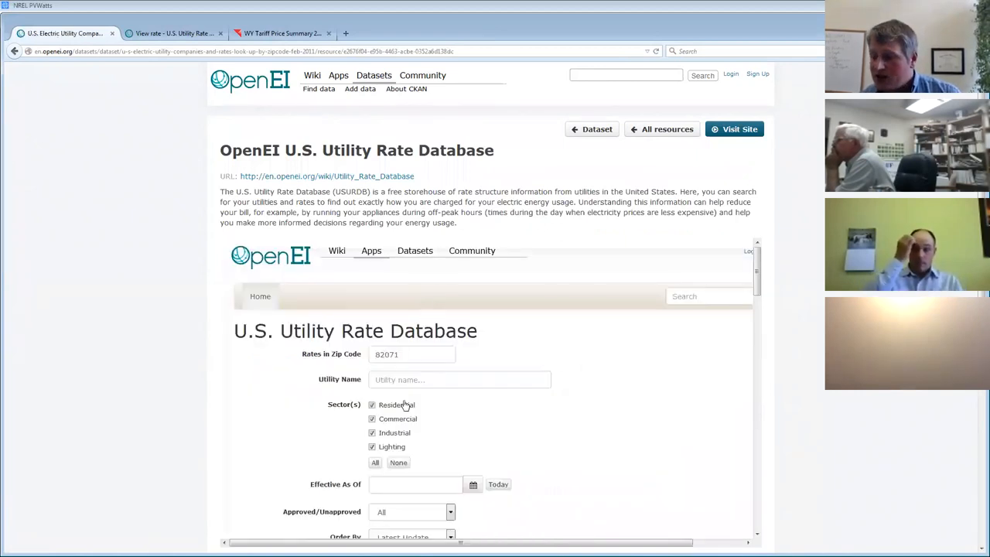
Step: Search residential-only rates effective today, listing mostly PacifiCorp schedules
{"action": "left_click", "coordinate": [371, 417]}
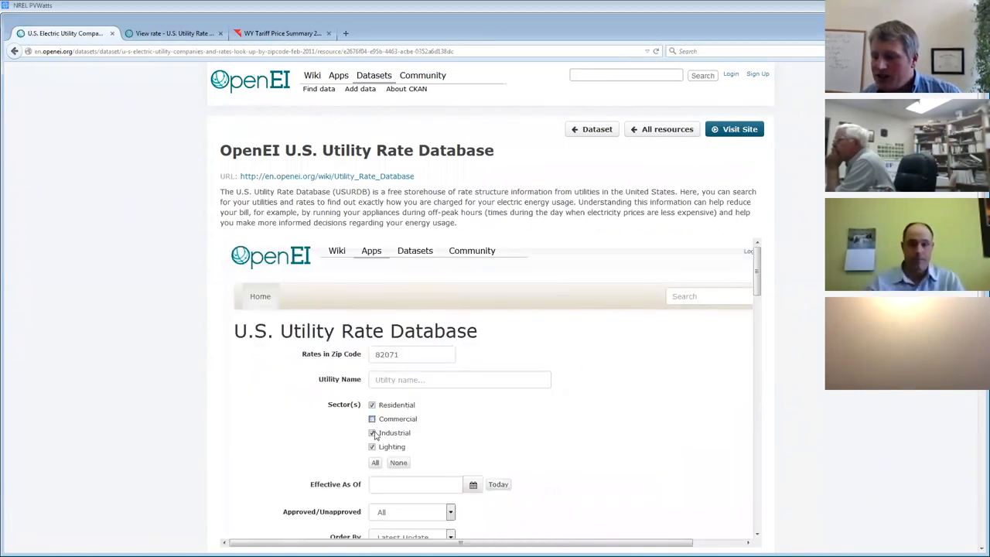
{"action": "left_click", "coordinate": [372, 433]}
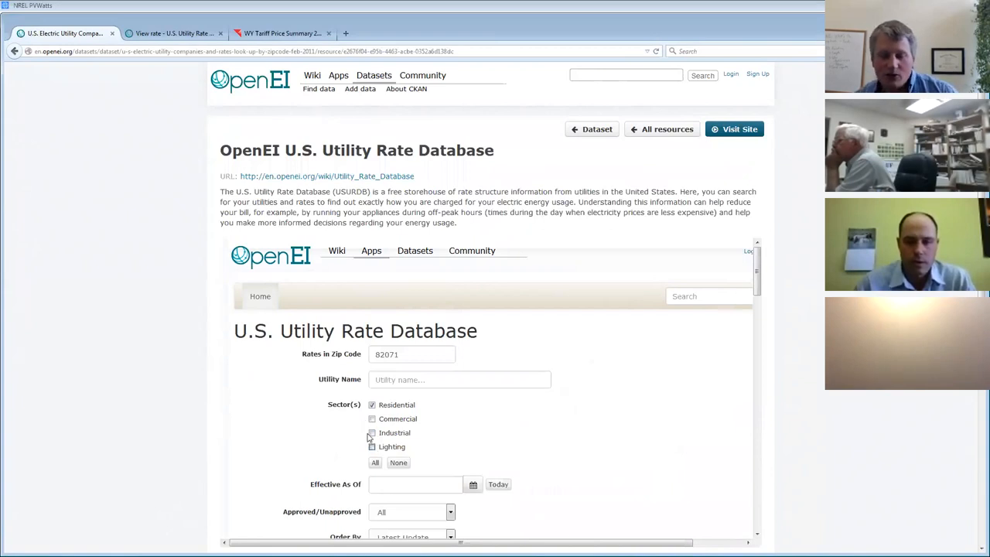
{"action": "mouse_move", "coordinate": [362, 431]}
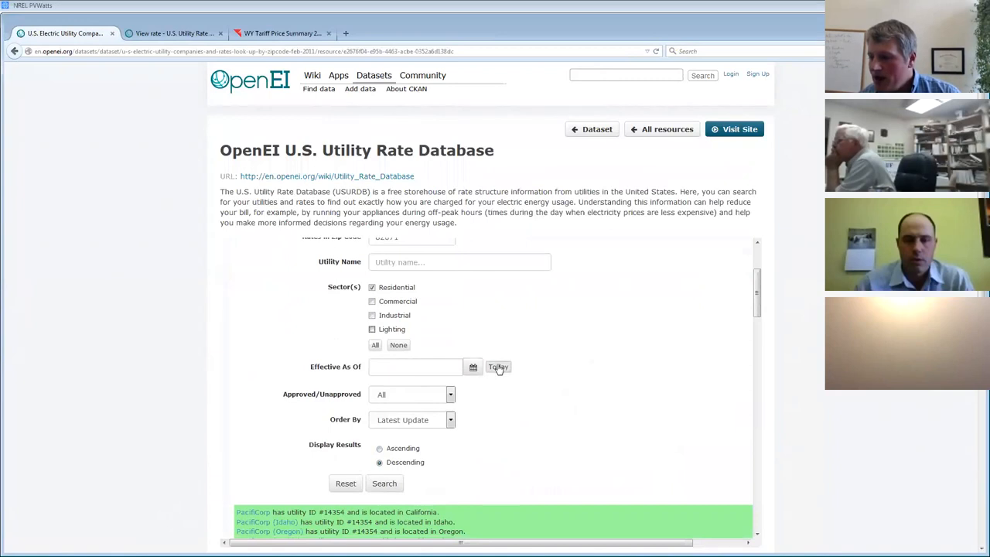
{"action": "left_click", "coordinate": [498, 366]}
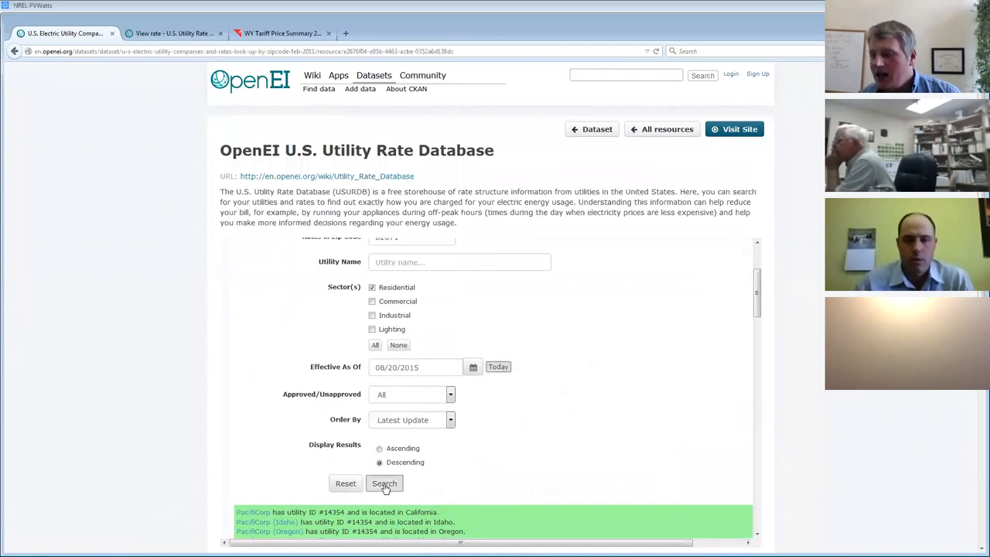
{"action": "left_click", "coordinate": [384, 482]}
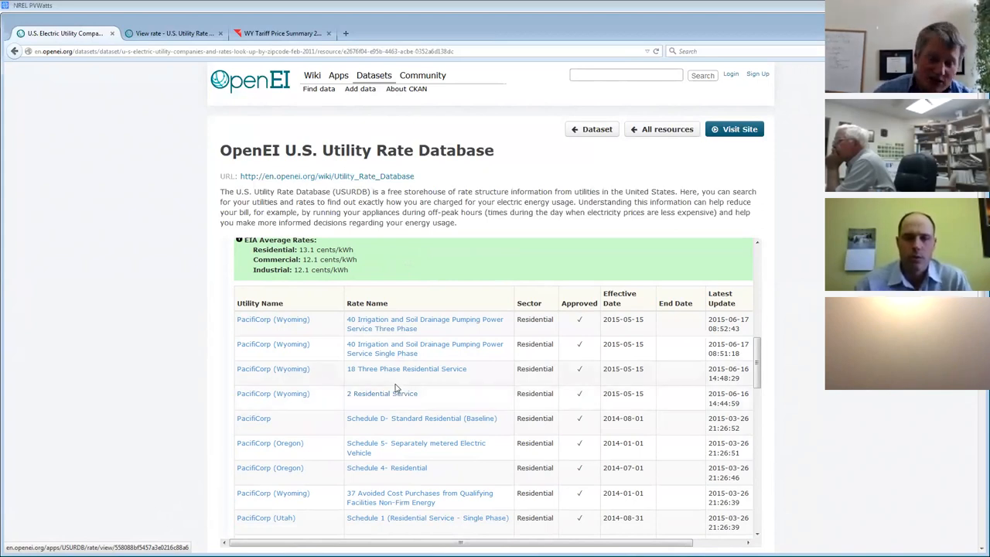
Step: View the PacifiCorp (Wyoming) 2 Residential Service rate details, effective 05/15/2015
{"action": "left_click", "coordinate": [380, 393]}
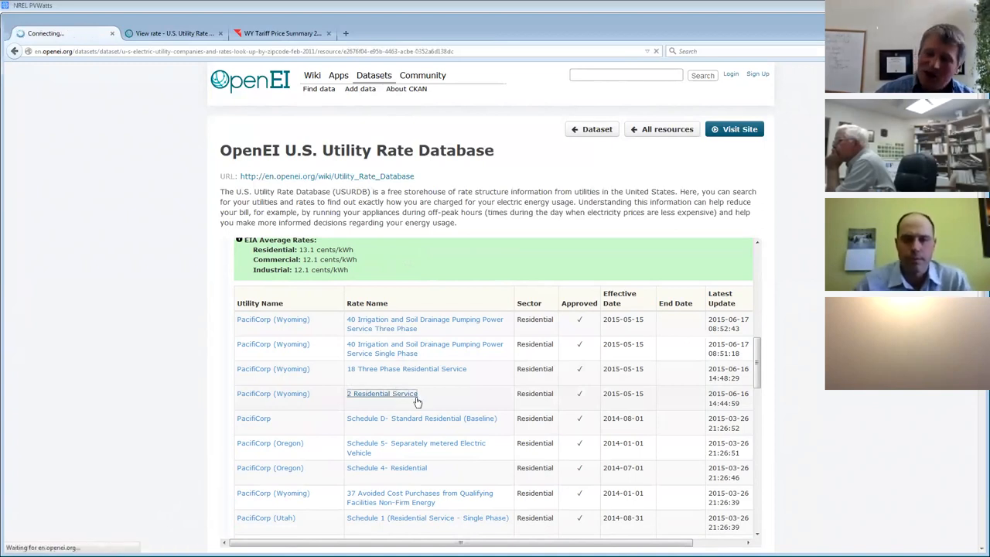
{"action": "left_click", "coordinate": [380, 393]}
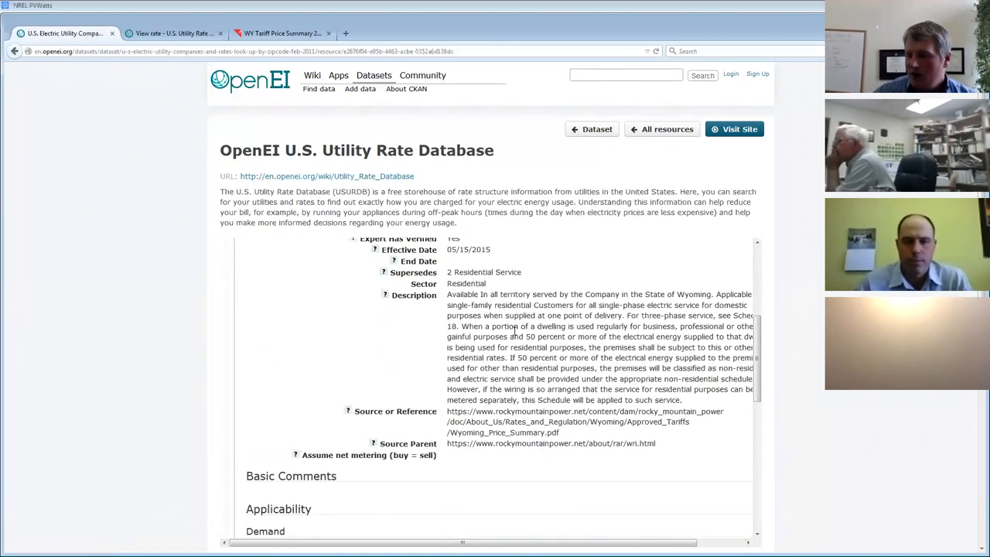
{"action": "scroll", "scroll_direction": "down", "scroll_amount": 3}
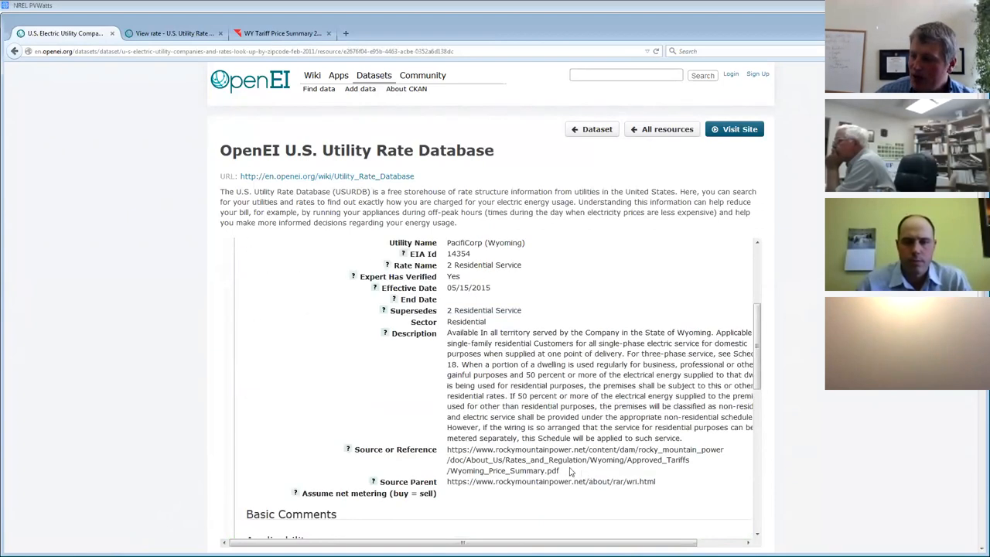
{"action": "left_click_drag", "start_coordinate": [461, 449], "coordinate": [569, 470]}
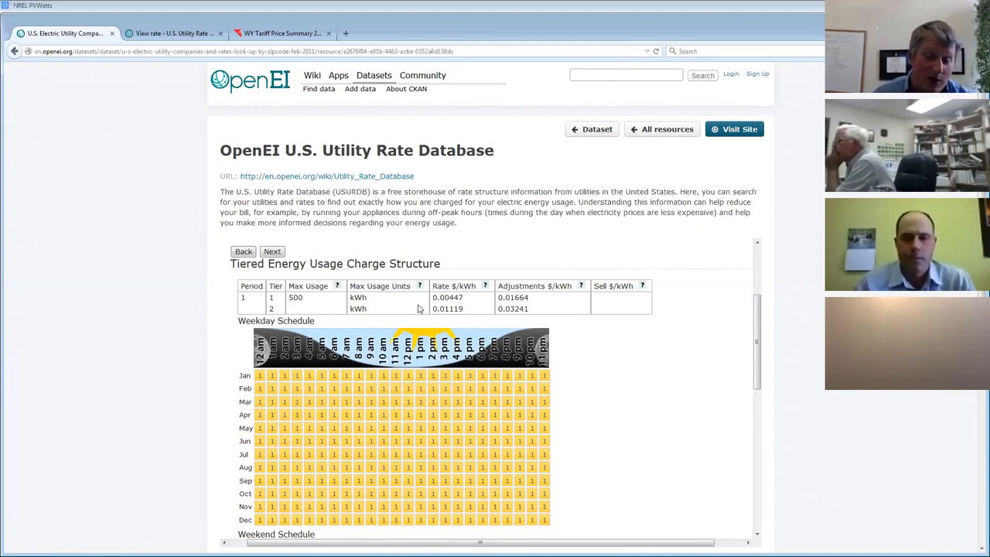
{"action": "mouse_move", "coordinate": [473, 299]}
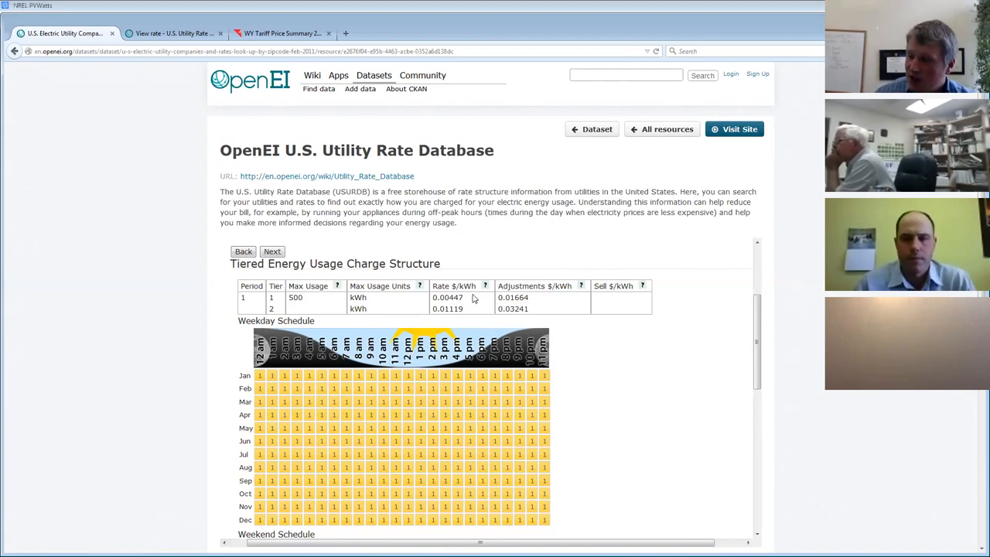
Step: Review the two-tier energy charges, 0.00447 and 0.01119 $/kWh split at 500 kWh
{"action": "left_click_drag", "start_coordinate": [447, 297], "coordinate": [513, 297]}
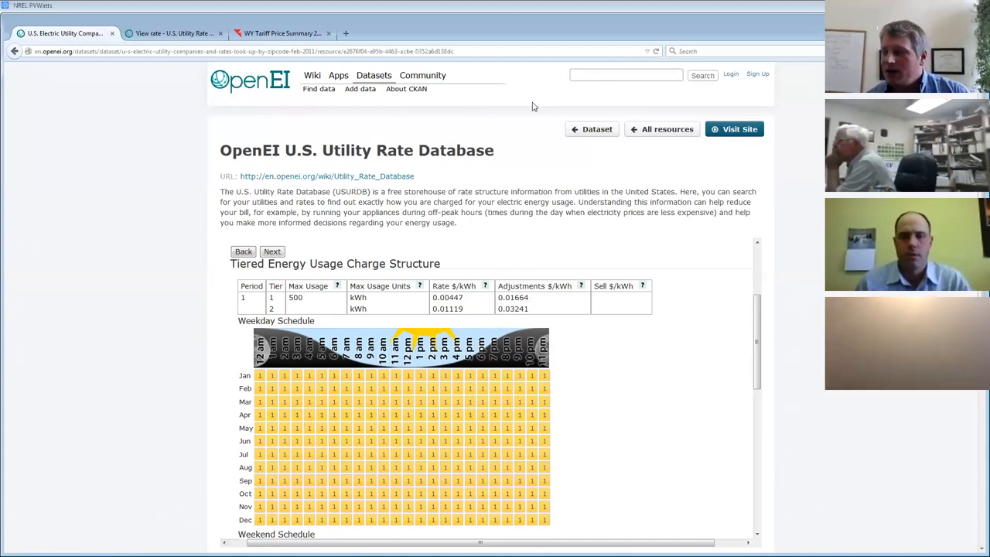
{"action": "scroll", "scroll_direction": "down", "scroll_amount": 3}
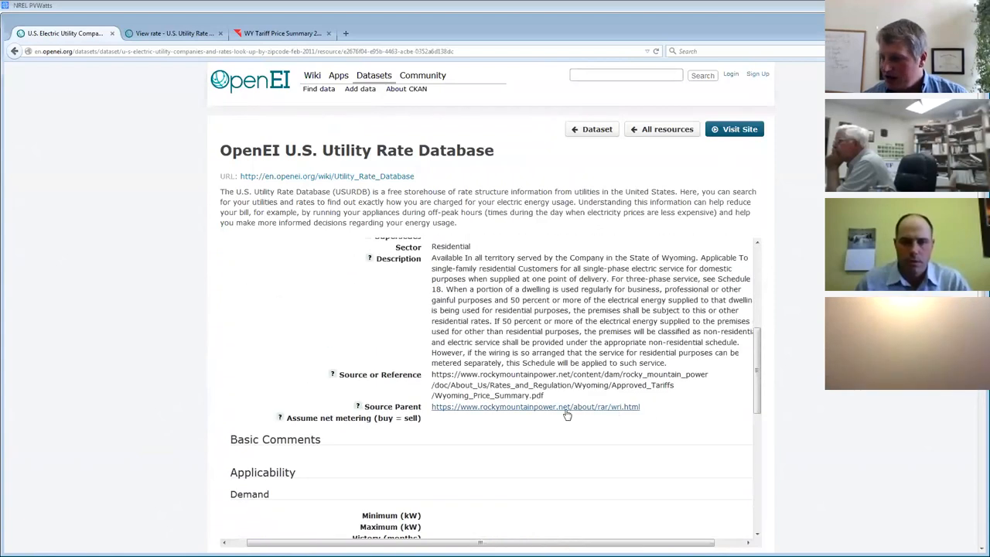
Step: Bring up the Rocky Mountain Power Wyoming_Price_Summary.pdf source reference
{"action": "left_click_drag", "start_coordinate": [431, 373], "coordinate": [542, 396]}
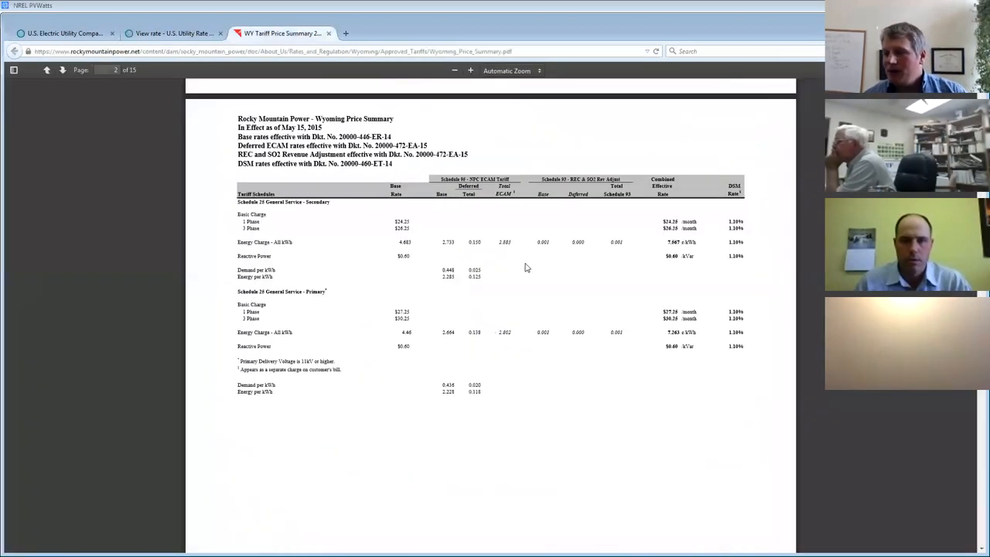
{"action": "mouse_move", "coordinate": [436, 271]}
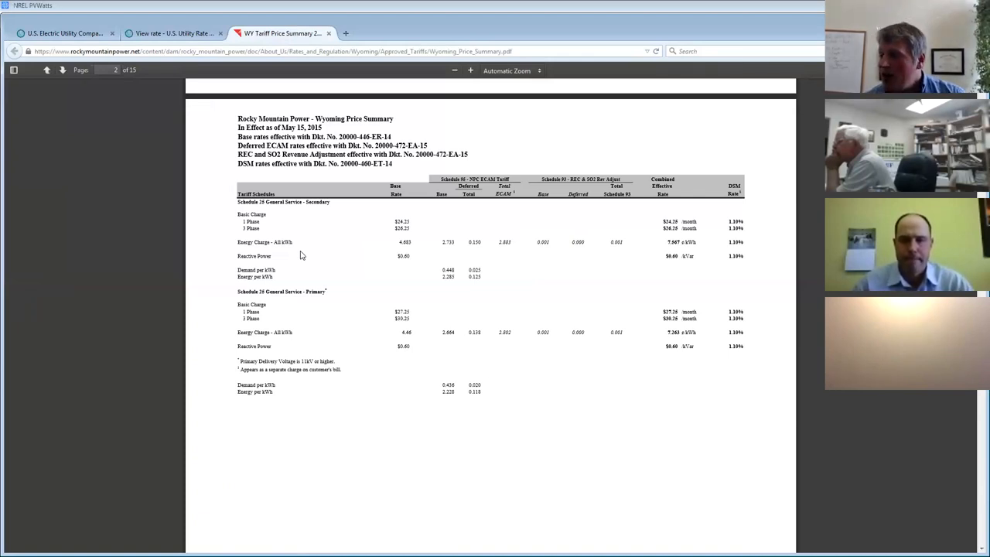
{"action": "mouse_move", "coordinate": [424, 250]}
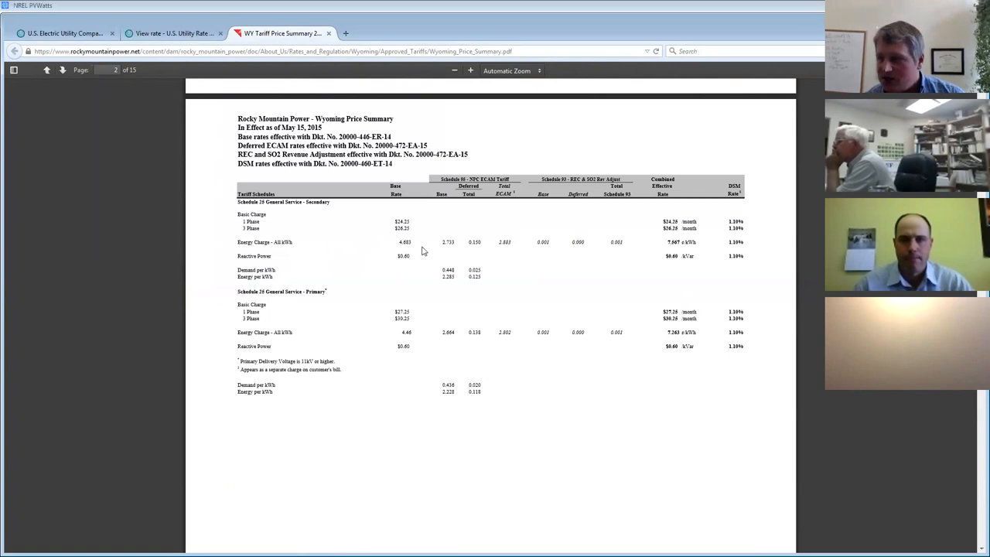
{"action": "mouse_move", "coordinate": [439, 249]}
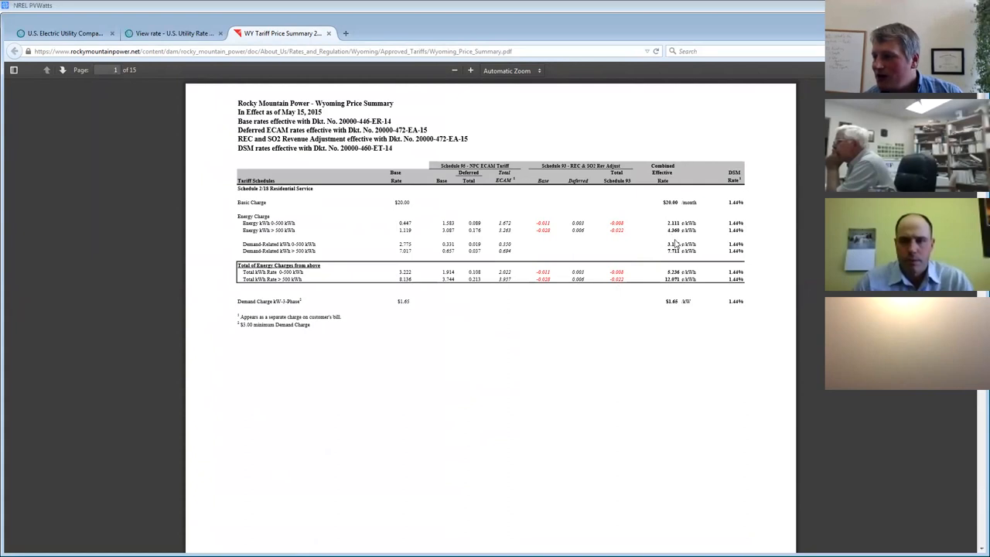
{"action": "mouse_move", "coordinate": [436, 275]}
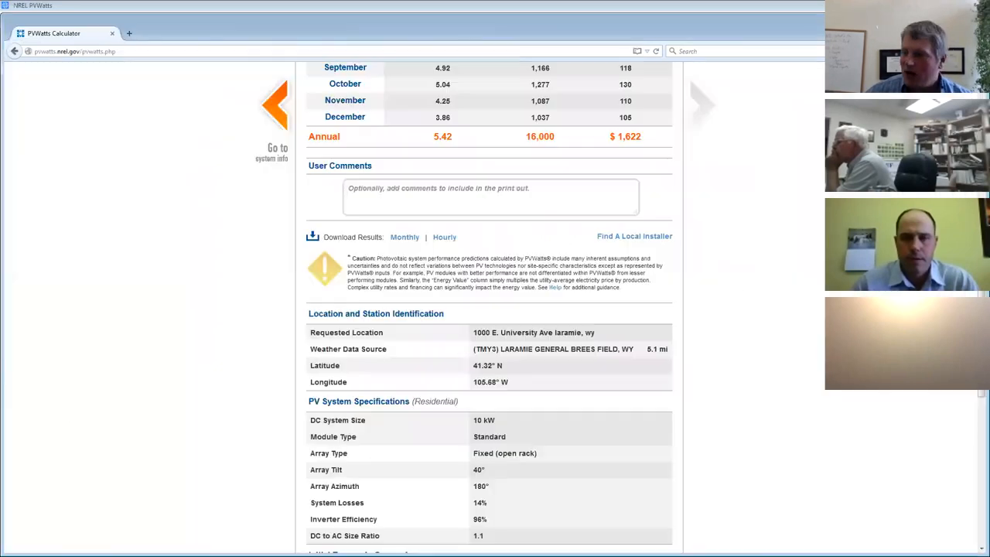
Step: Lower the Average Cost of Electricity Purchased from Utility from 0.10 $/kWh and recalculate the results
{"action": "scroll", "scroll_direction": "up", "scroll_amount": 3}
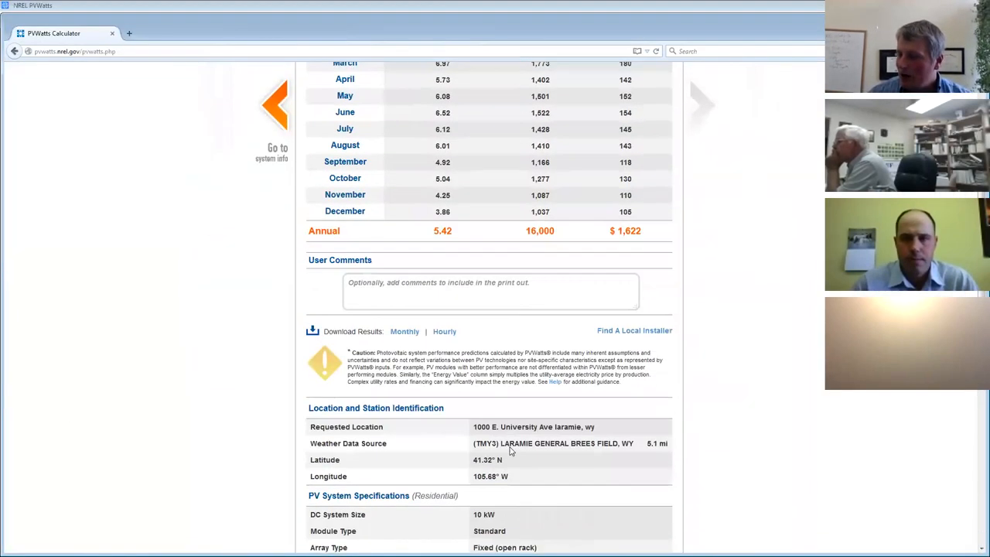
{"action": "scroll", "scroll_direction": "down", "scroll_amount": 3}
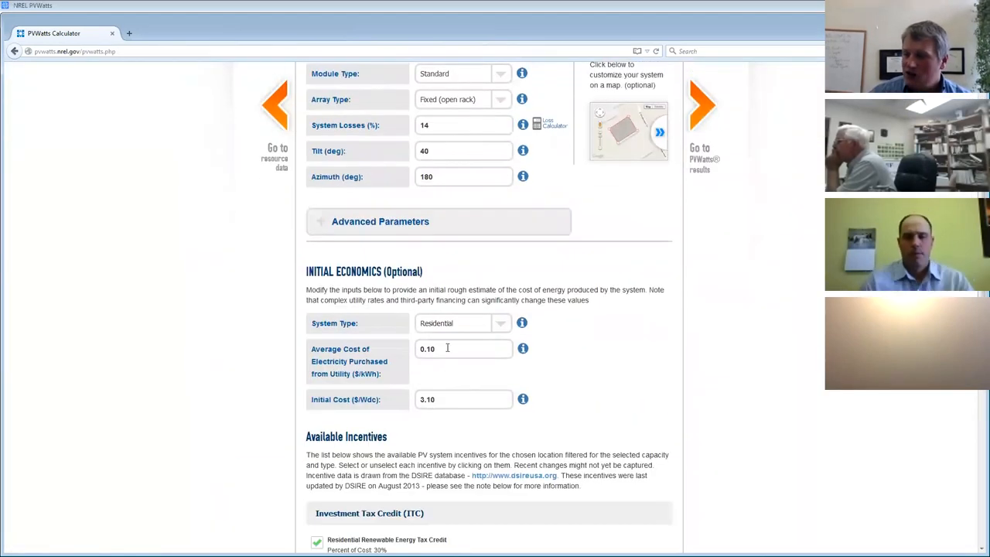
{"action": "left_click", "coordinate": [464, 348]}
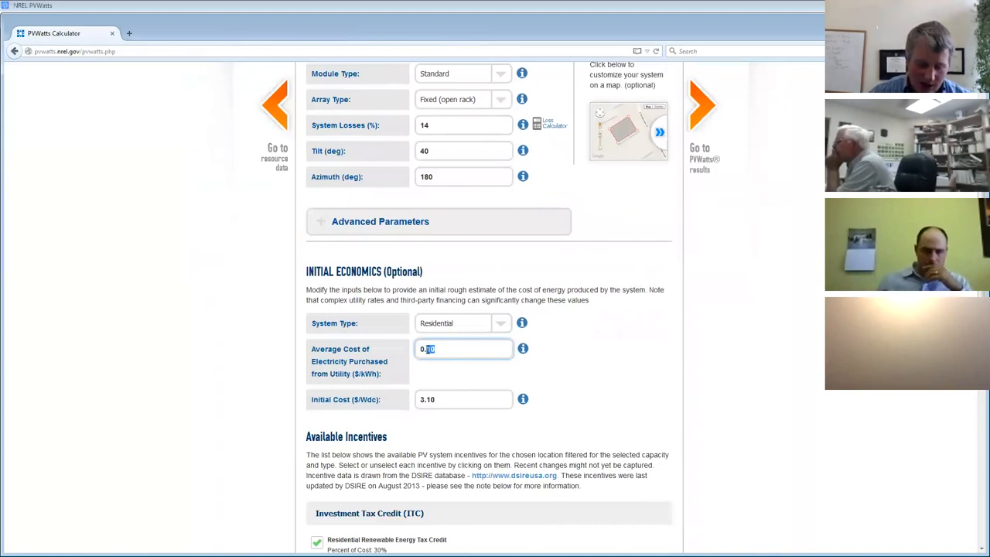
{"action": "type", "text": "0.0"}
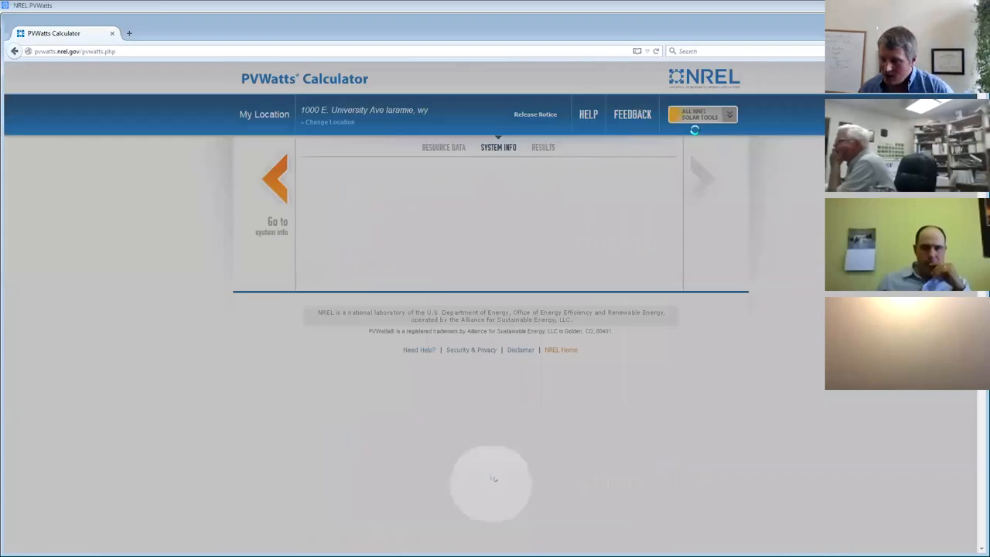
{"action": "left_click", "coordinate": [543, 147]}
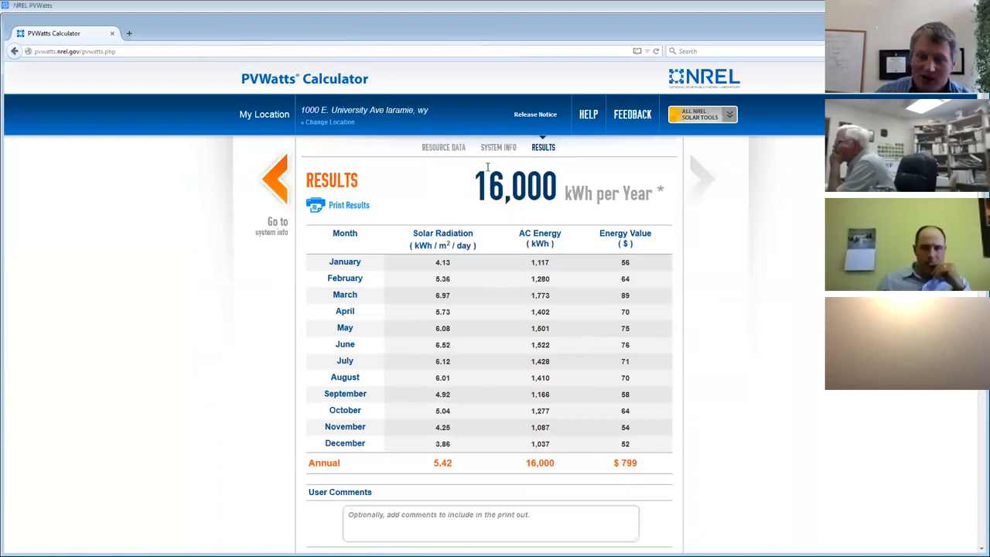
{"action": "scroll", "scroll_direction": "down", "scroll_amount": 3}
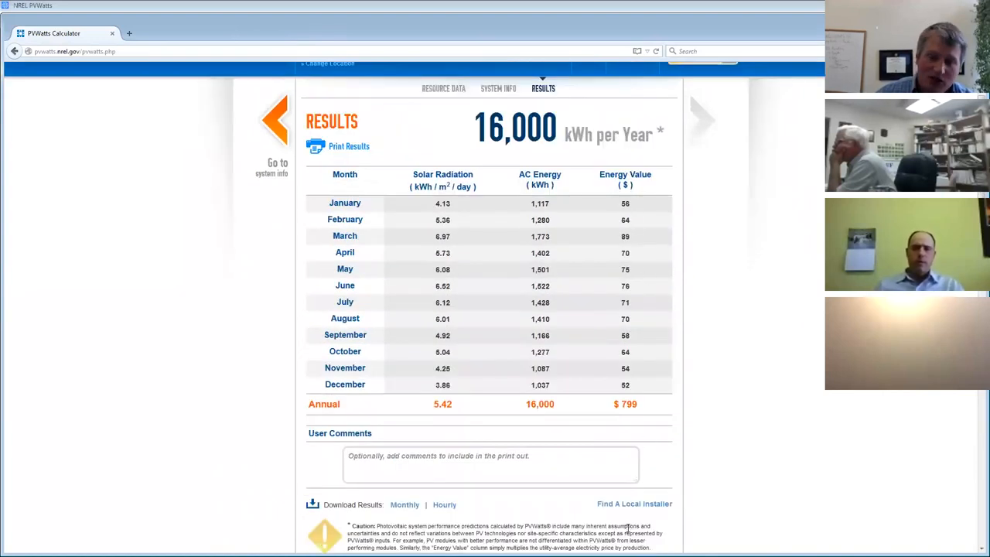
{"action": "mouse_move", "coordinate": [634, 504]}
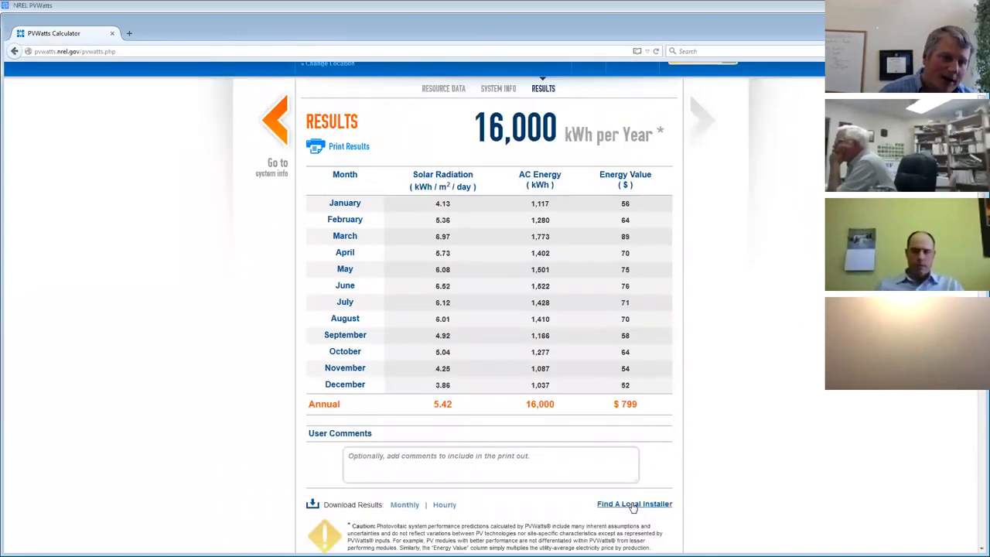
{"action": "mouse_move", "coordinate": [634, 504]}
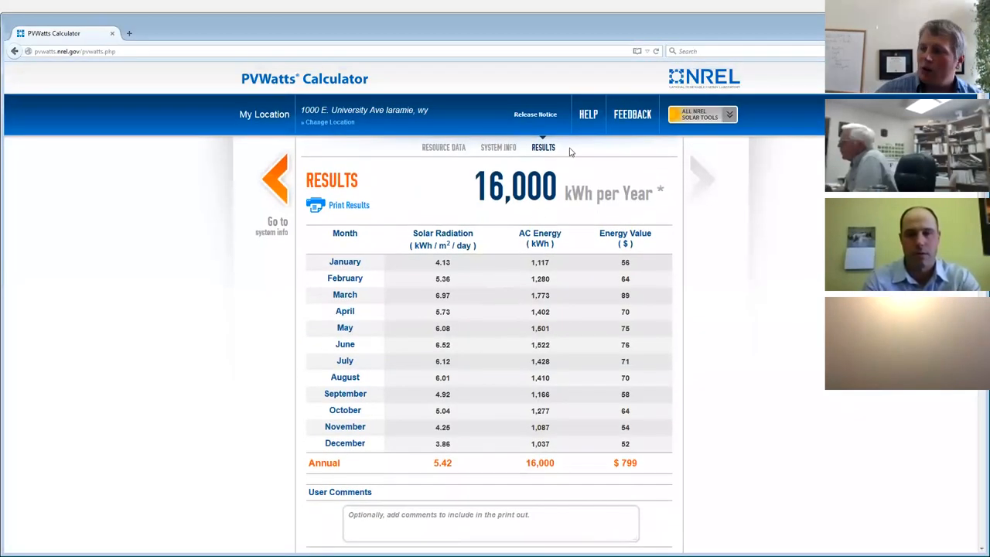
Step: Read the PVWatts documentation topics on Initial Cost and Average Cost of Electricity Purchased
{"action": "left_click", "coordinate": [588, 115]}
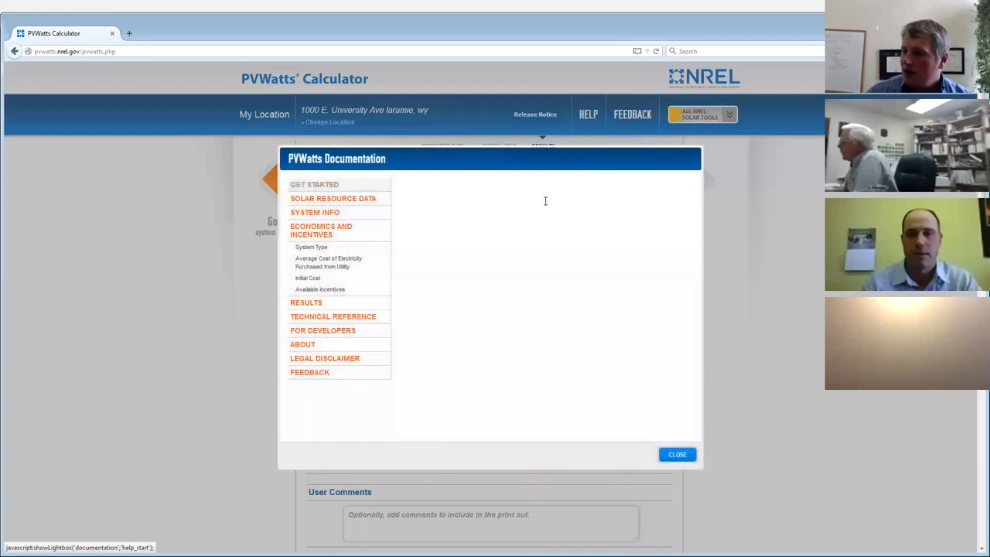
{"action": "left_click", "coordinate": [314, 184]}
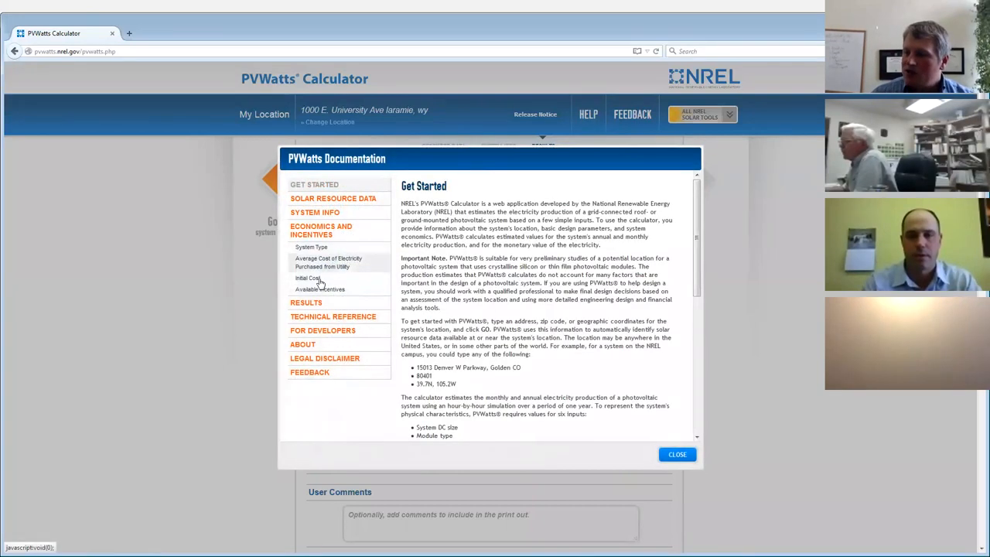
{"action": "left_click", "coordinate": [307, 278]}
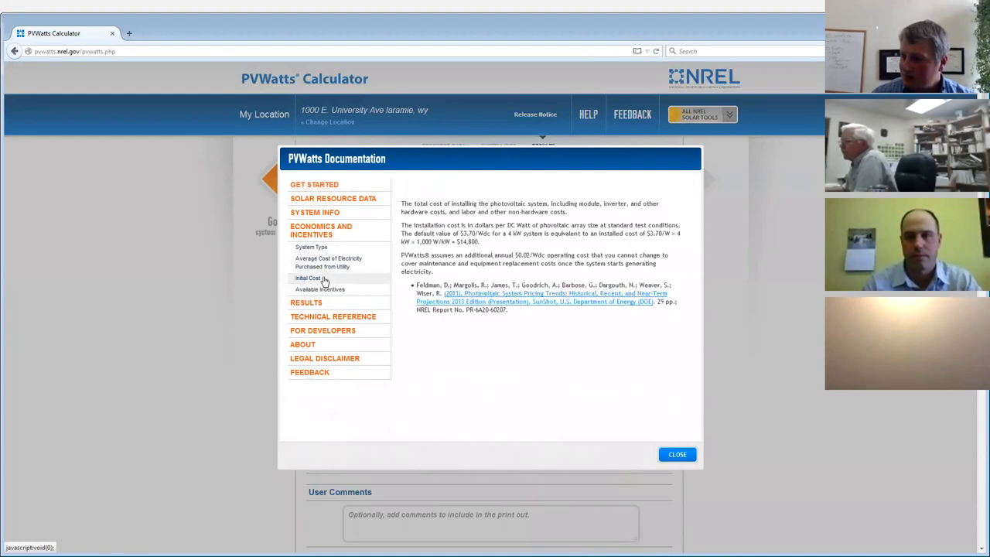
{"action": "left_click", "coordinate": [328, 263]}
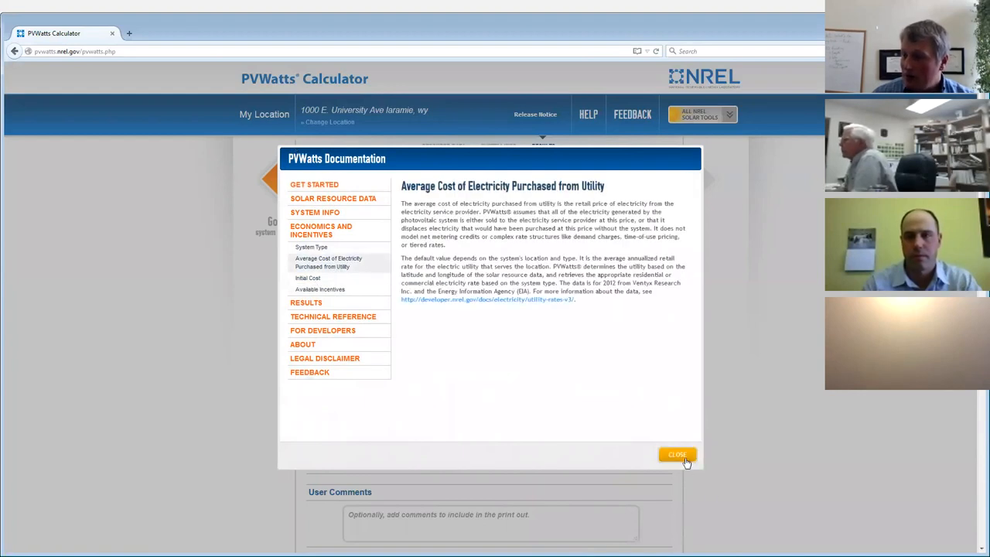
{"action": "left_click", "coordinate": [677, 455]}
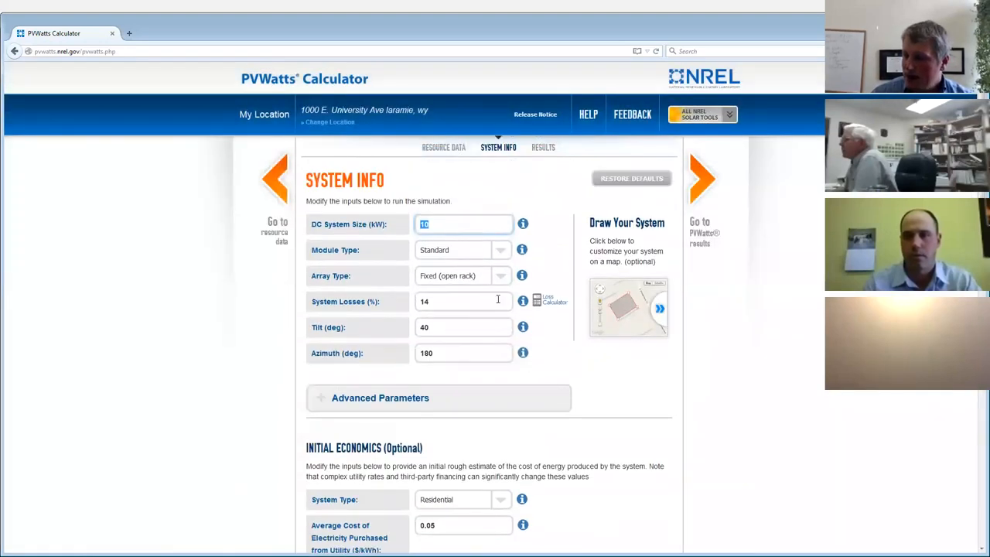
Step: Read the System Info help from the electricity cost info icon, then return to the inputs page
{"action": "scroll", "scroll_direction": "down", "scroll_amount": 3}
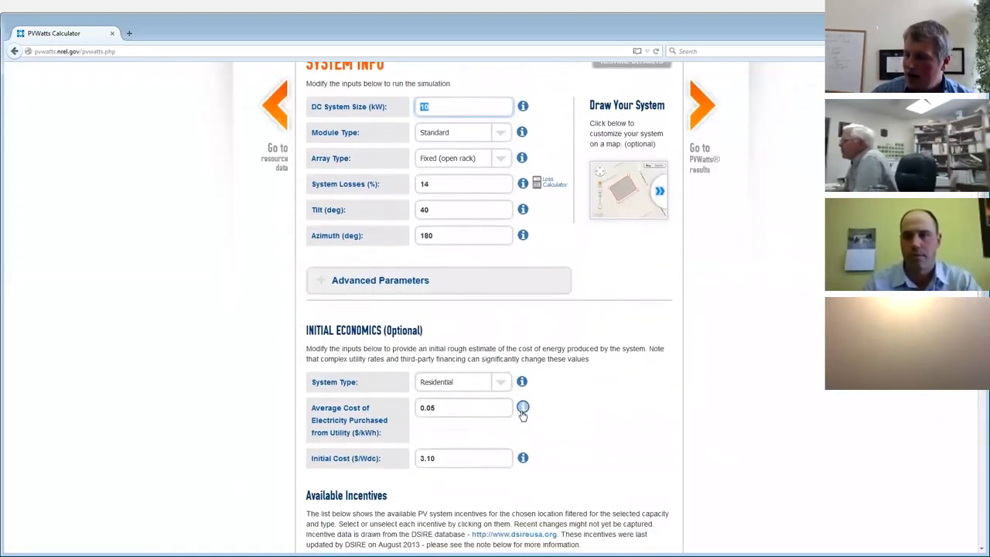
{"action": "left_click", "coordinate": [522, 409]}
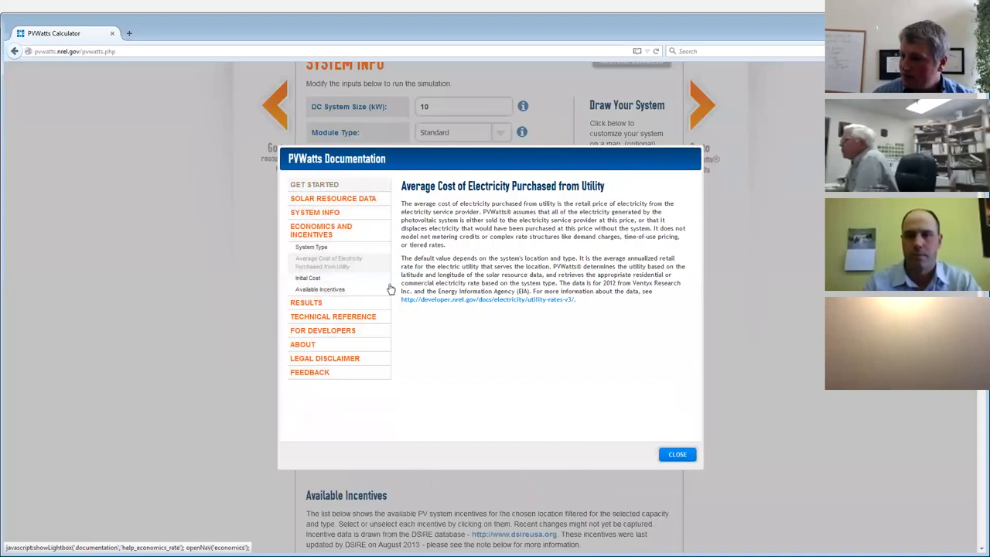
{"action": "left_click", "coordinate": [319, 289]}
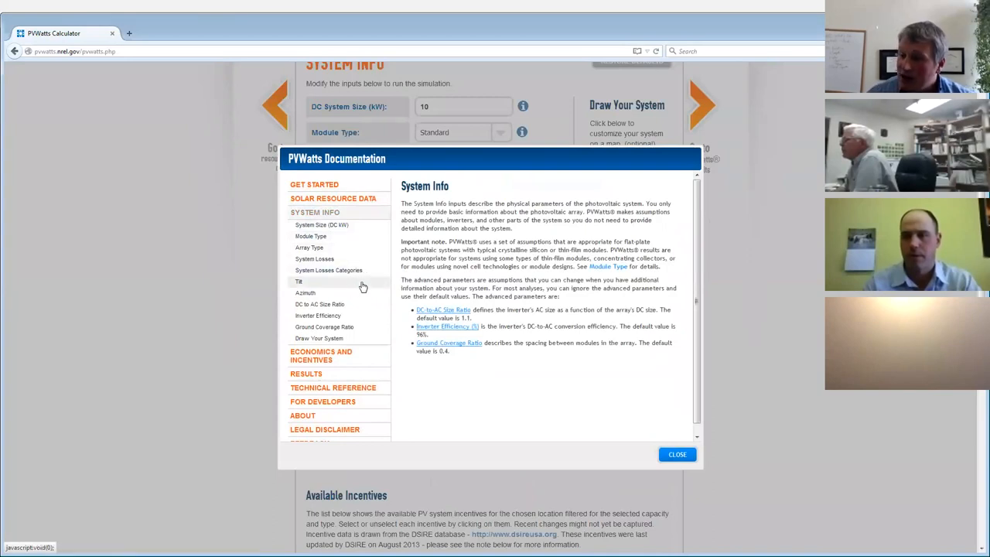
{"action": "mouse_move", "coordinate": [353, 277]}
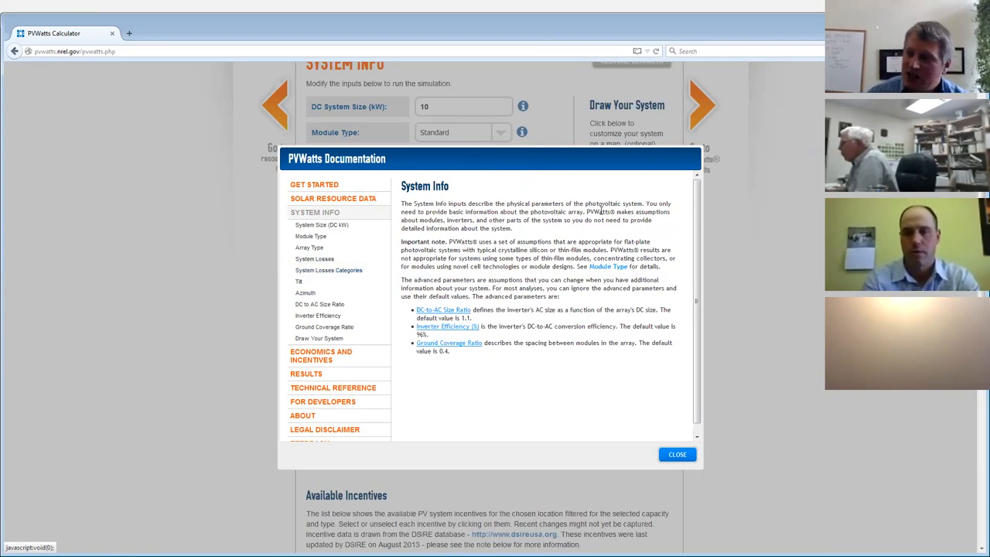
{"action": "mouse_move", "coordinate": [677, 454]}
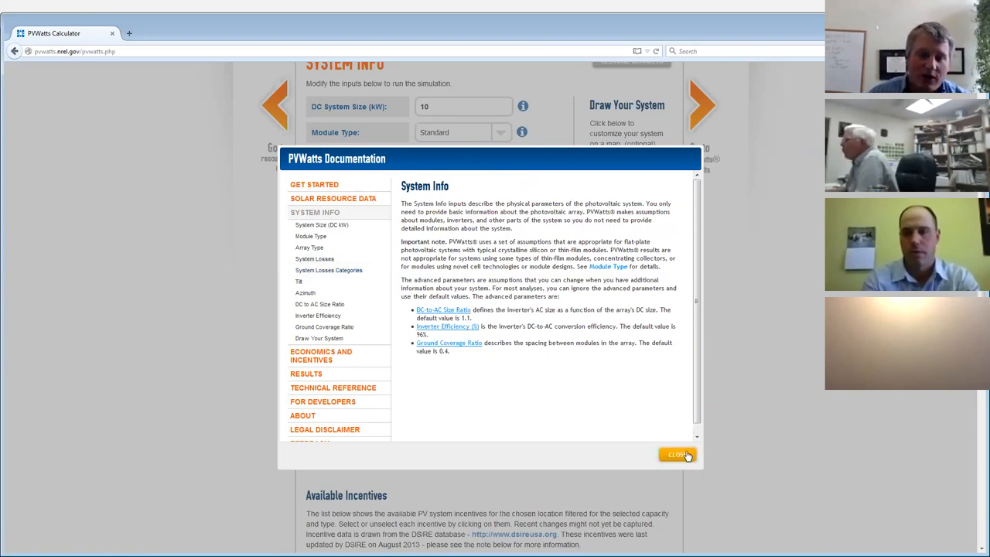
{"action": "left_click", "coordinate": [678, 455]}
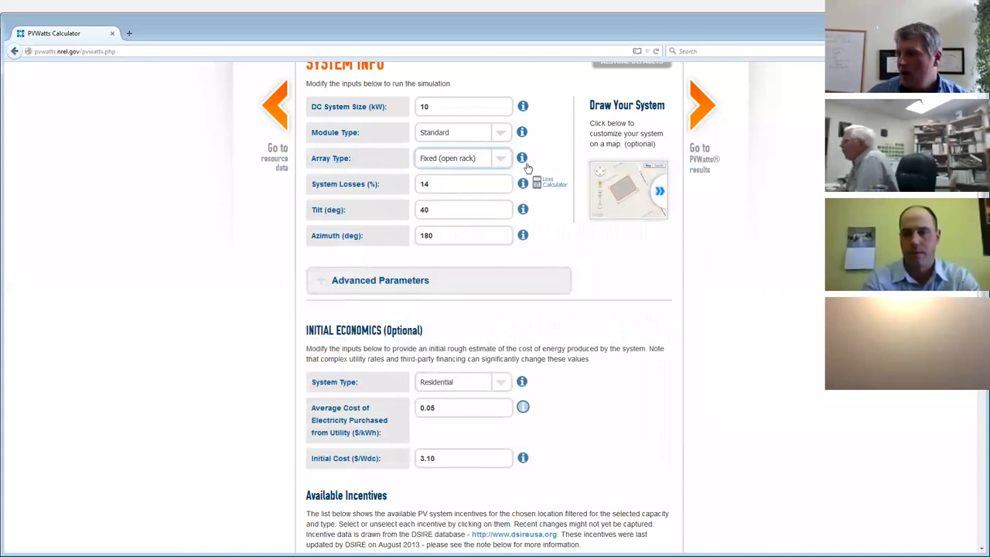
{"action": "mouse_move", "coordinate": [553, 302]}
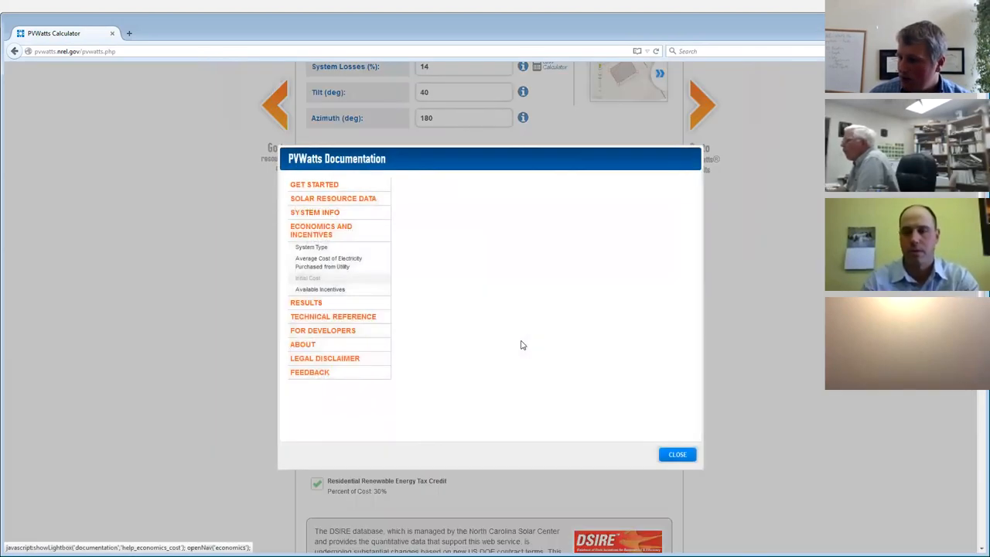
{"action": "left_click", "coordinate": [306, 278]}
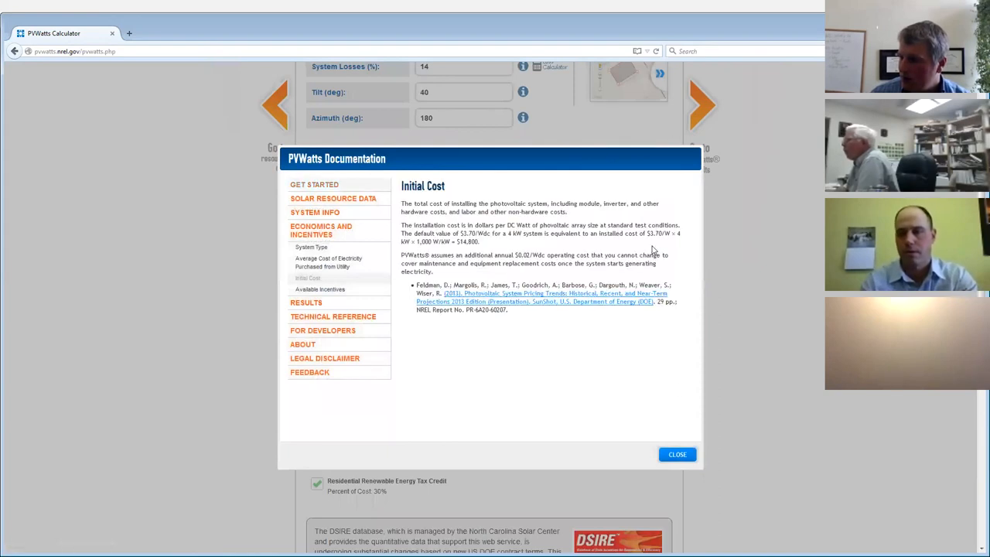
{"action": "mouse_move", "coordinate": [677, 455]}
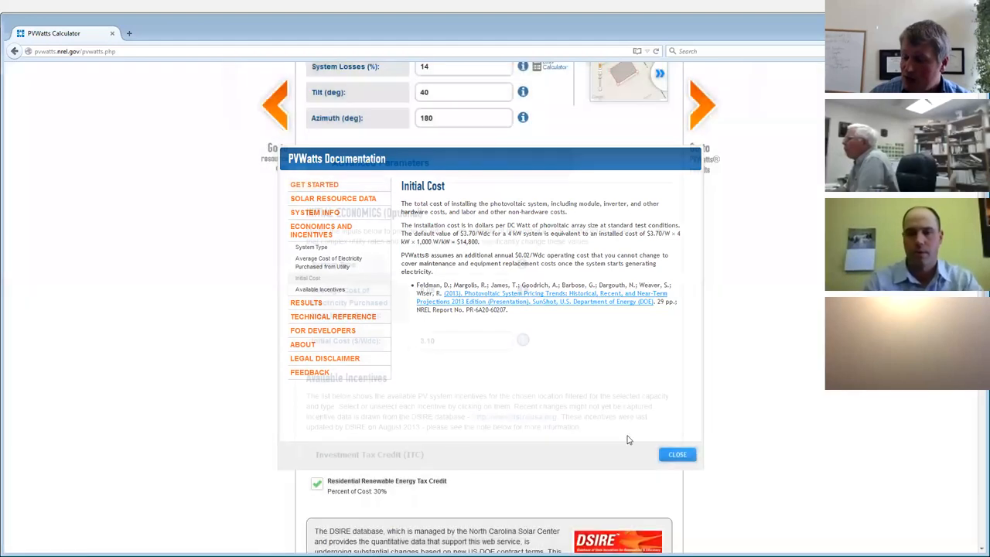
{"action": "left_click", "coordinate": [676, 455]}
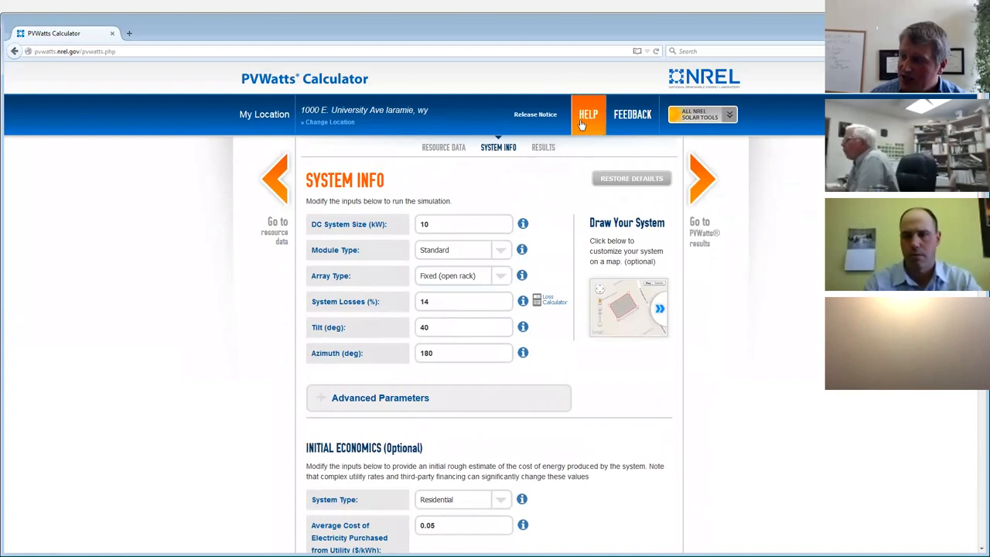
{"action": "left_click", "coordinate": [587, 114]}
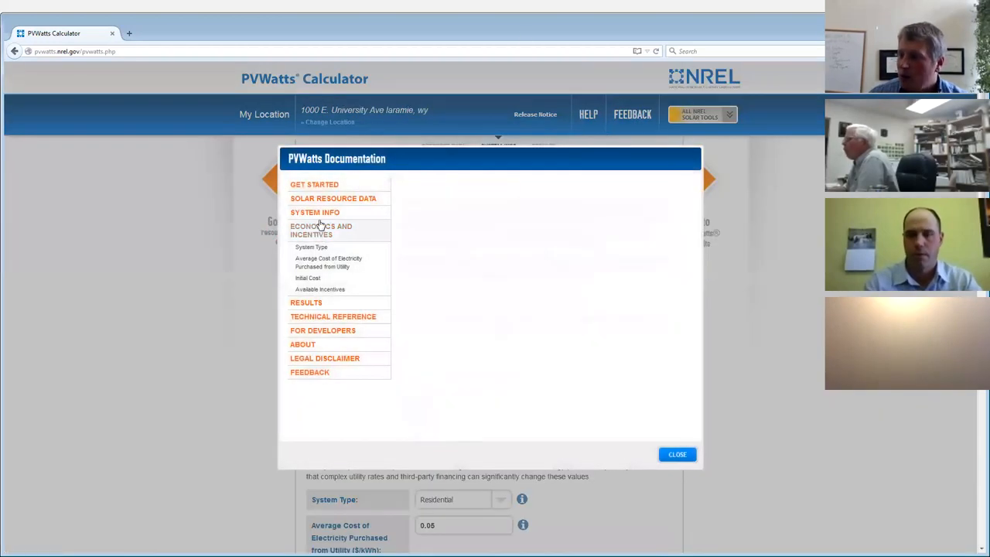
{"action": "left_click", "coordinate": [315, 211]}
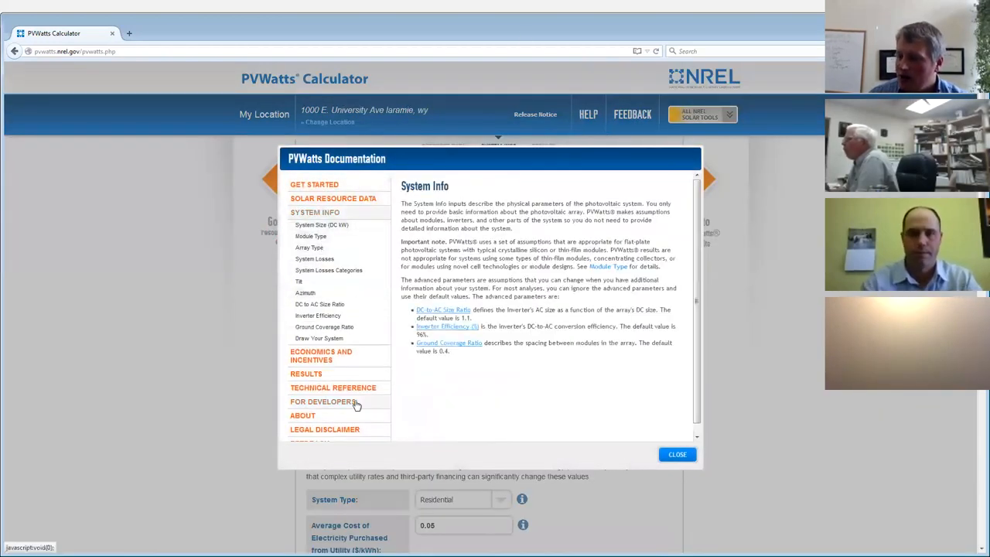
{"action": "left_click", "coordinate": [306, 373]}
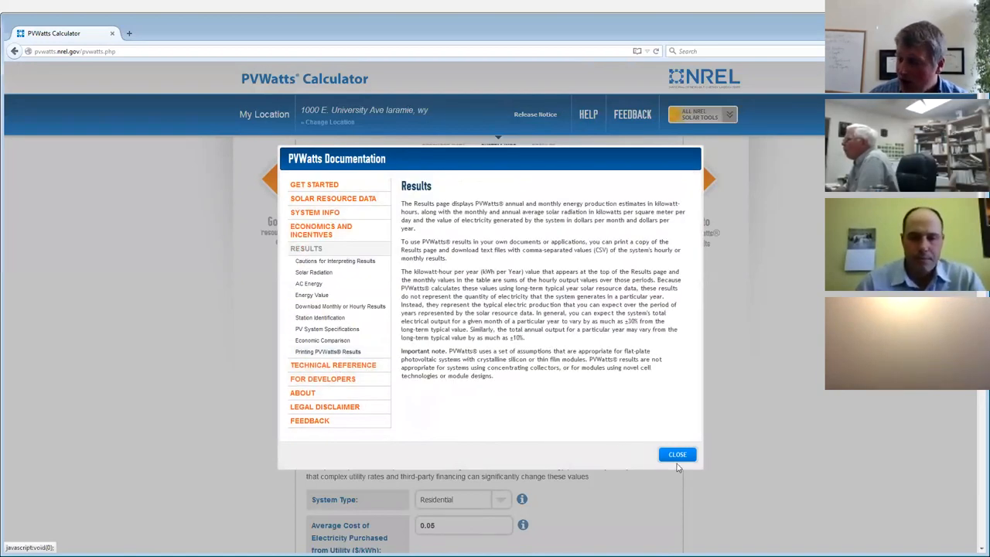
{"action": "left_click", "coordinate": [677, 454]}
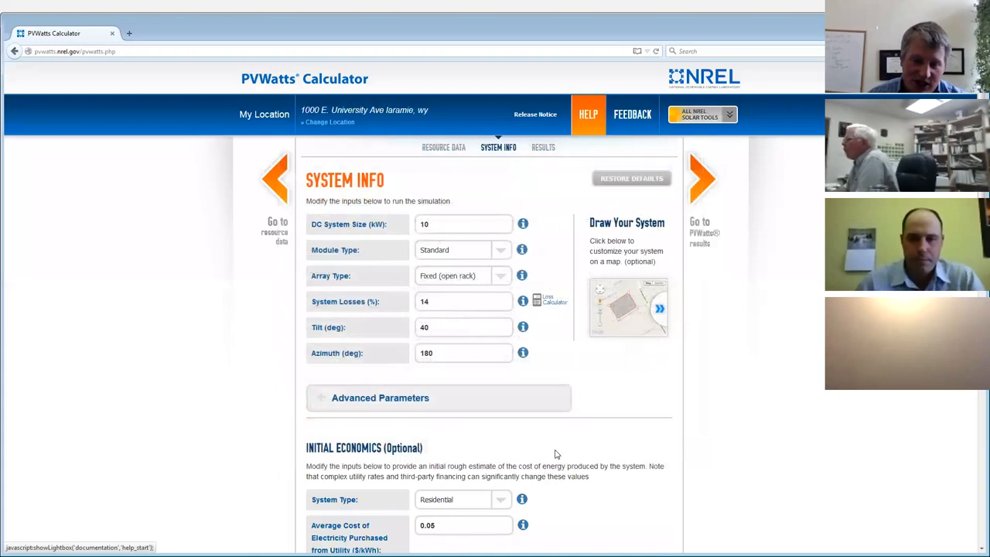
{"action": "mouse_move", "coordinate": [560, 449]}
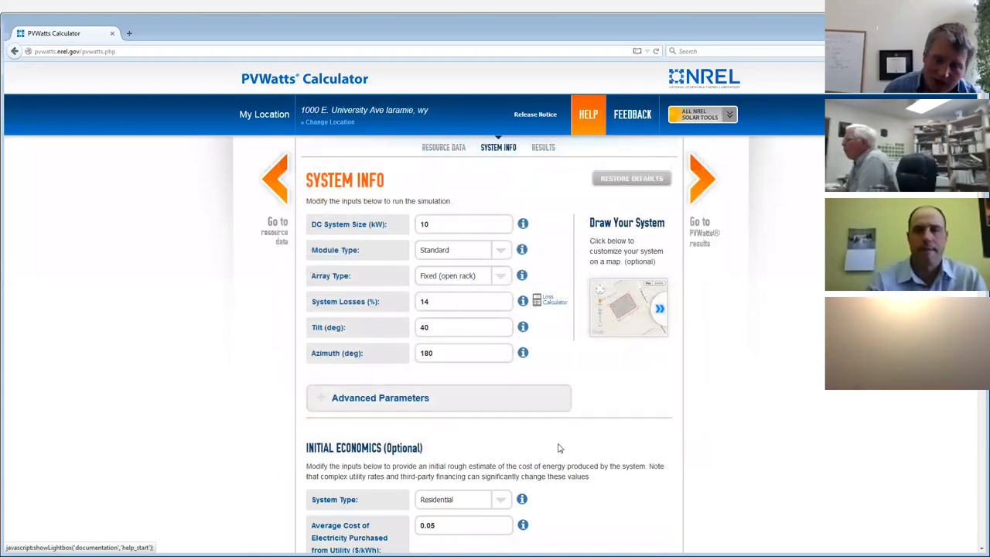
{"action": "mouse_move", "coordinate": [150, 345]}
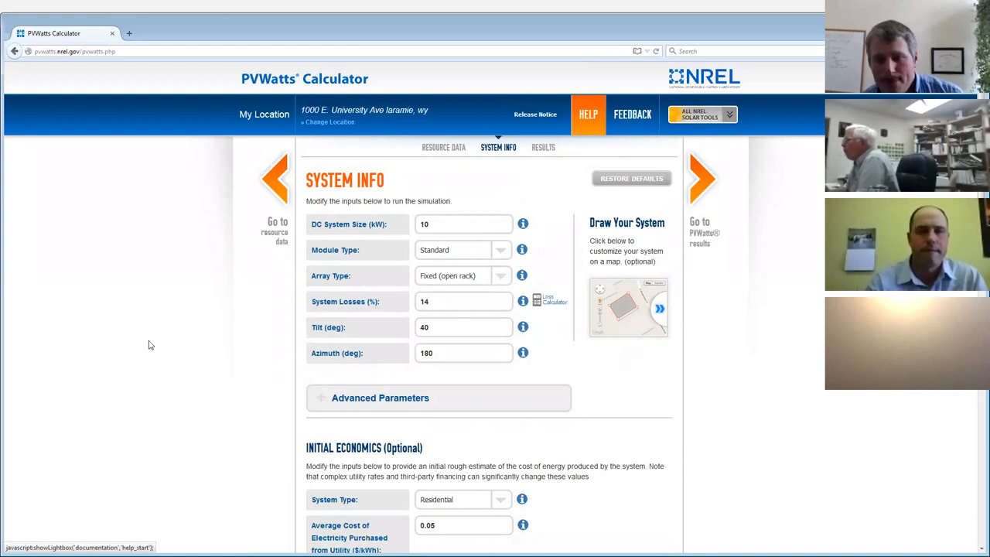
{"action": "mouse_move", "coordinate": [90, 343]}
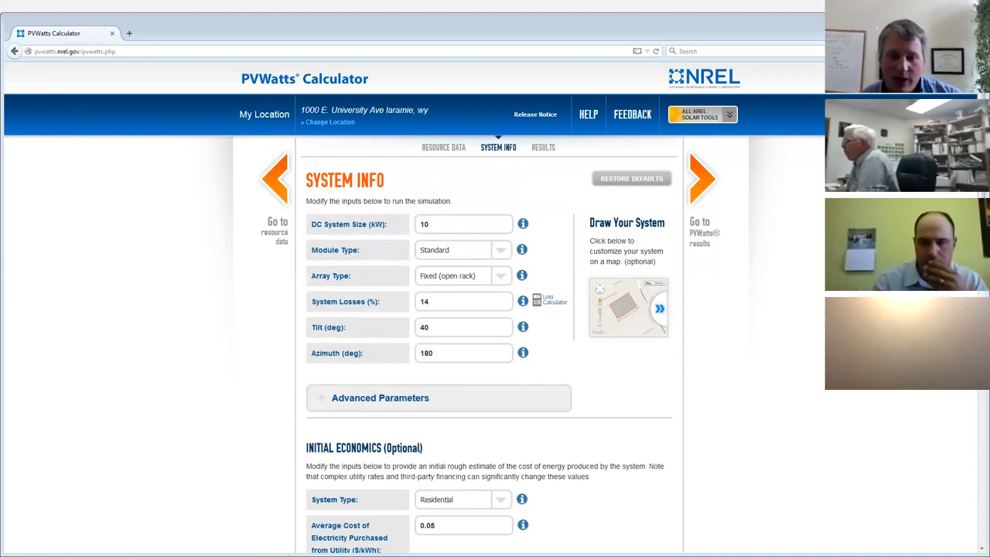
{"action": "left_click", "coordinate": [464, 302]}
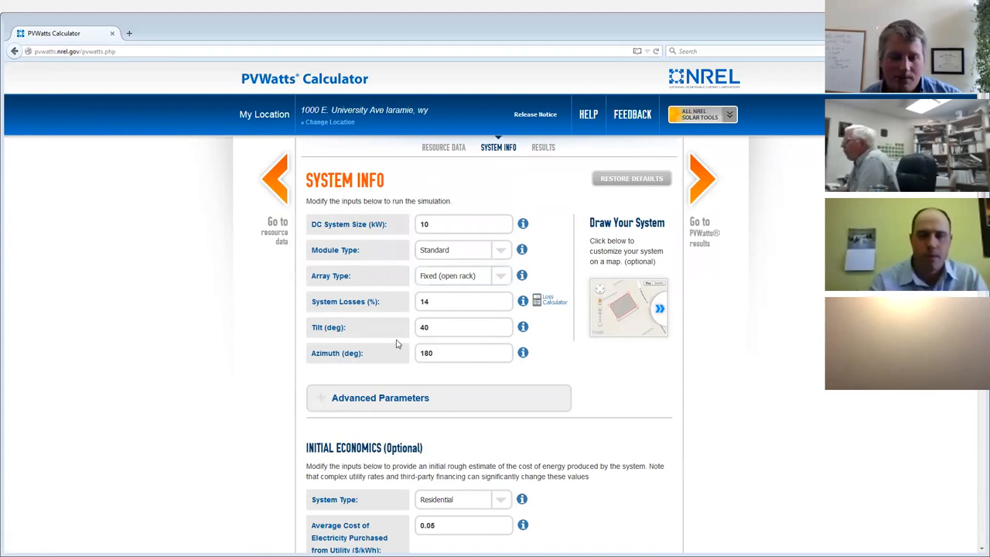
{"action": "mouse_move", "coordinate": [336, 337]}
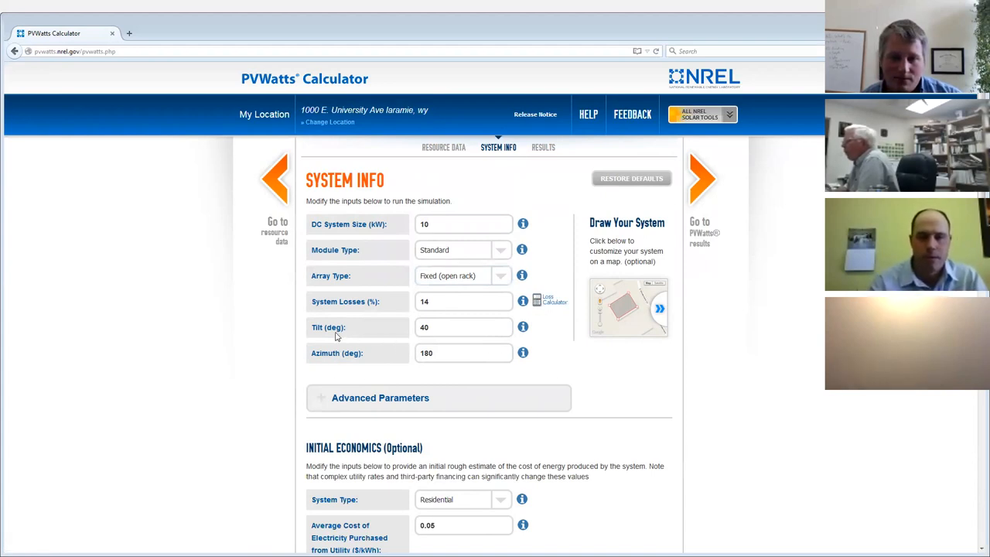
{"action": "mouse_move", "coordinate": [75, 312]}
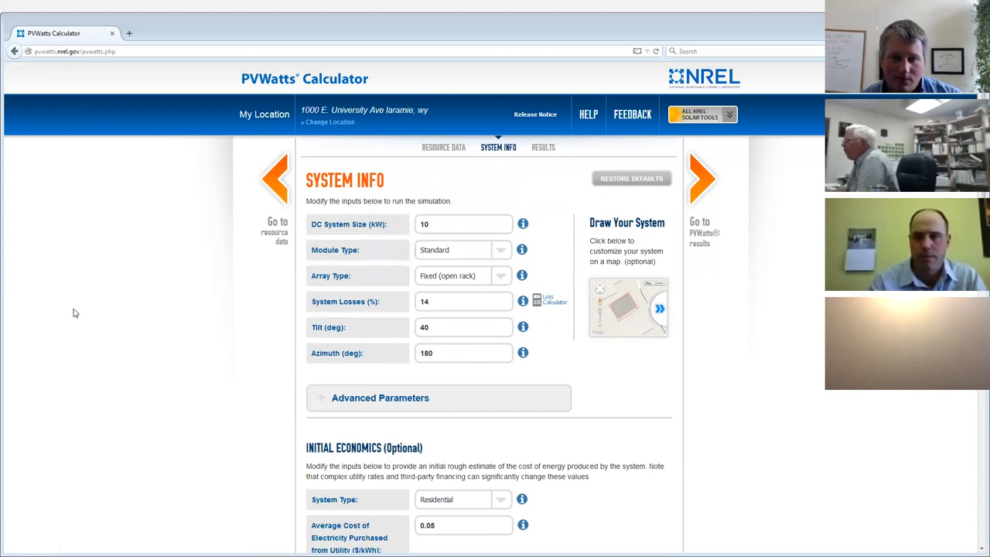